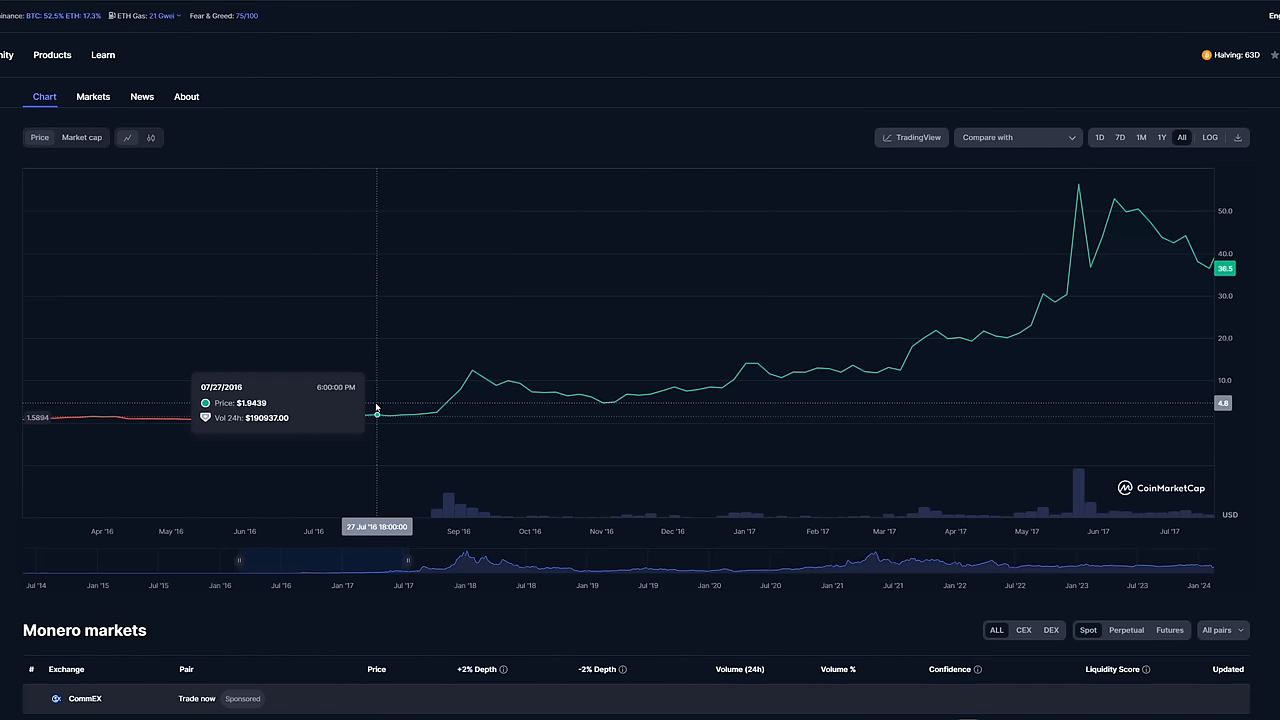
{"action": "mouse_move", "coordinate": [352, 404]}
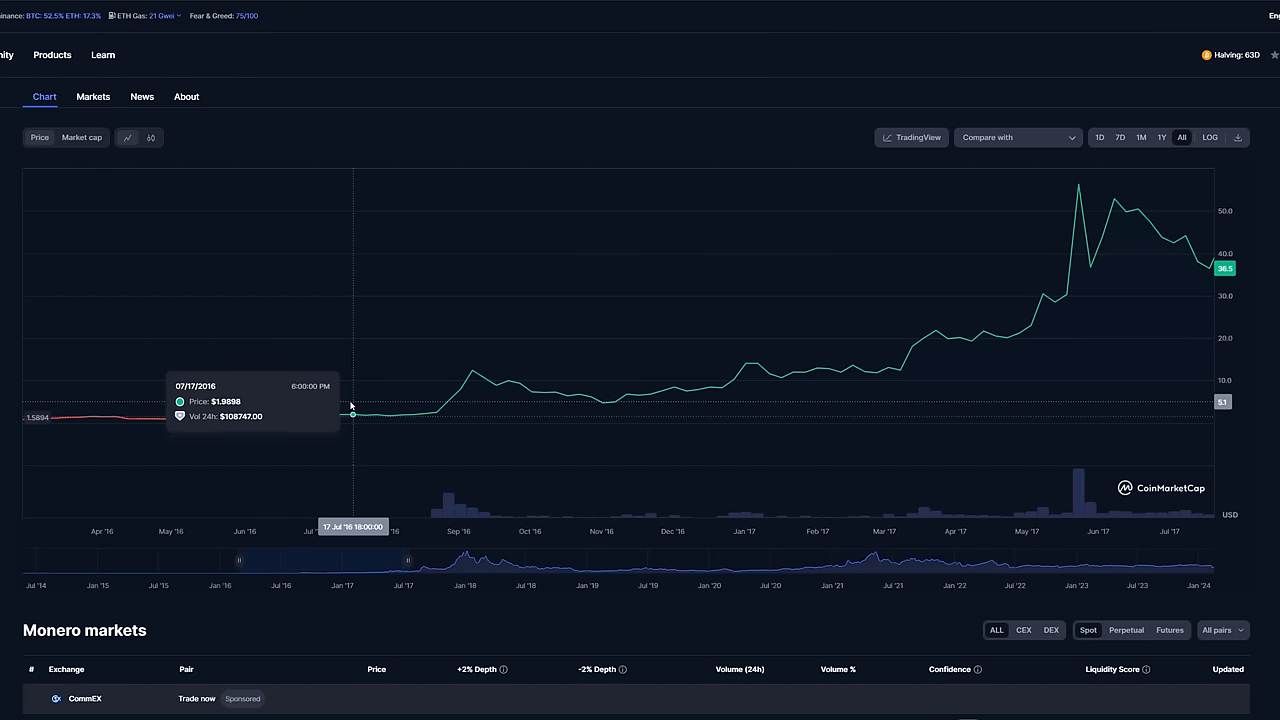
{"action": "mouse_move", "coordinate": [342, 404]}
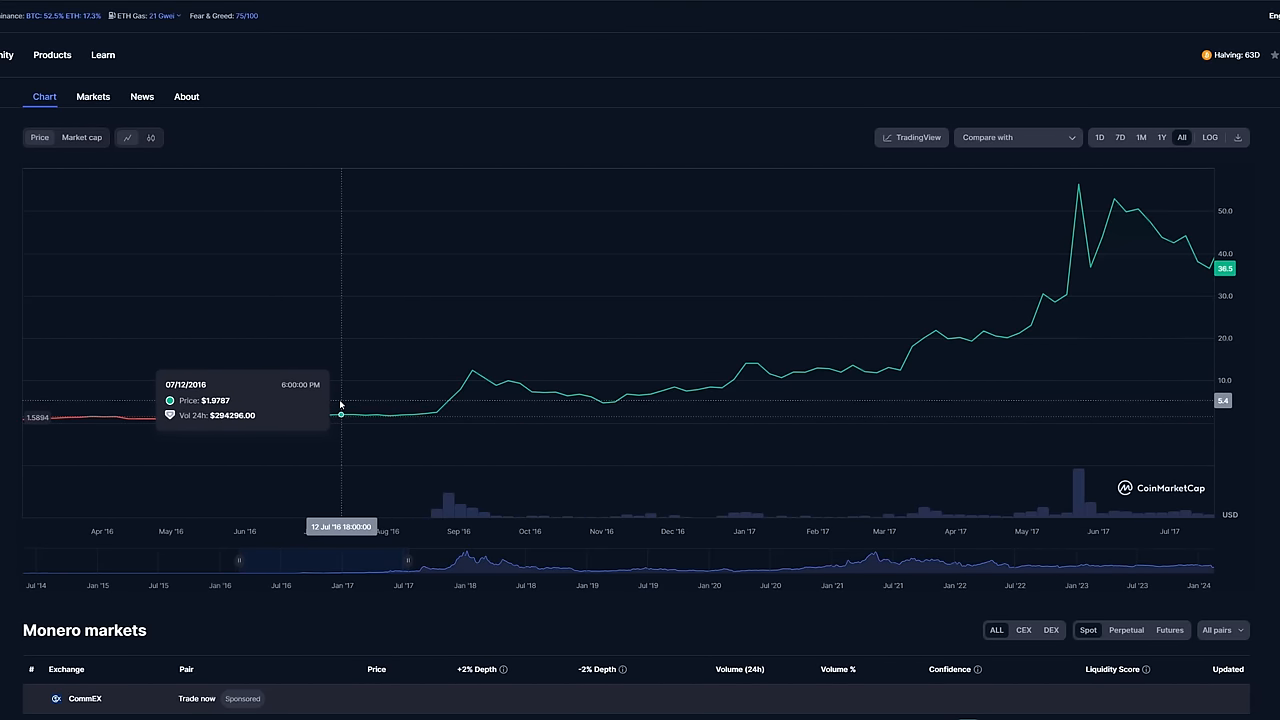
{"action": "mouse_move", "coordinate": [410, 402]}
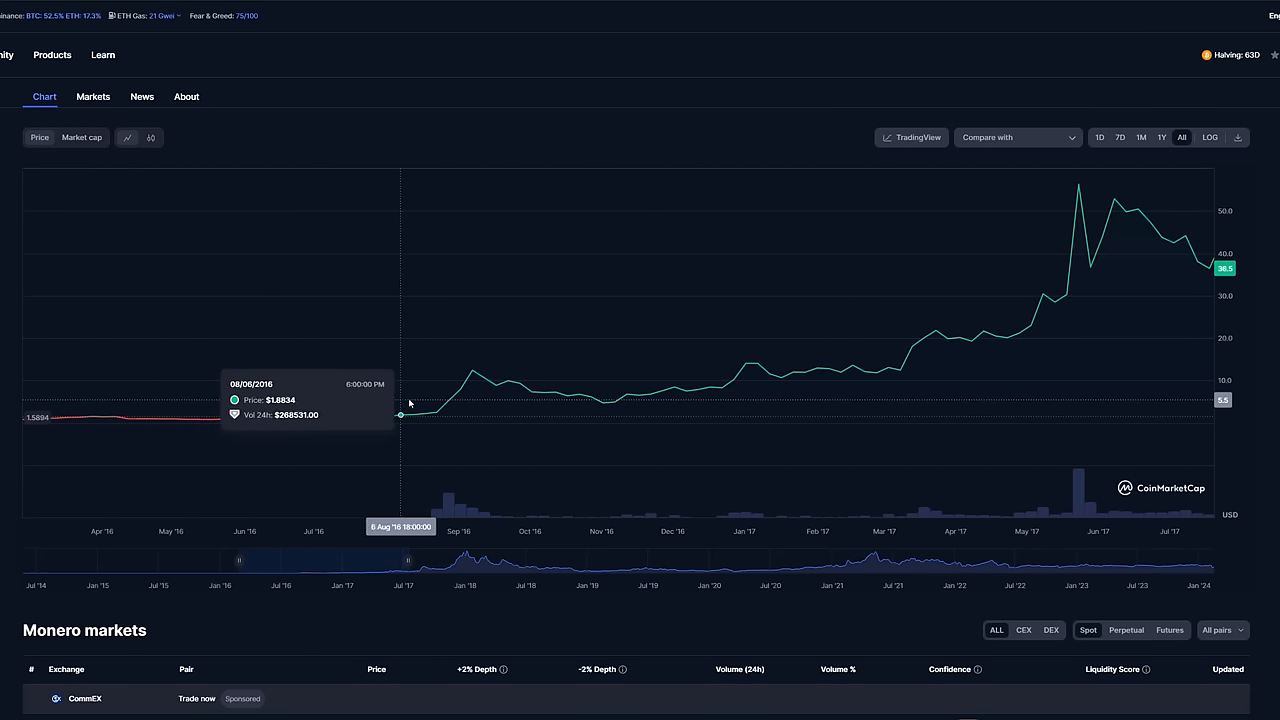
{"action": "mouse_move", "coordinate": [480, 396]}
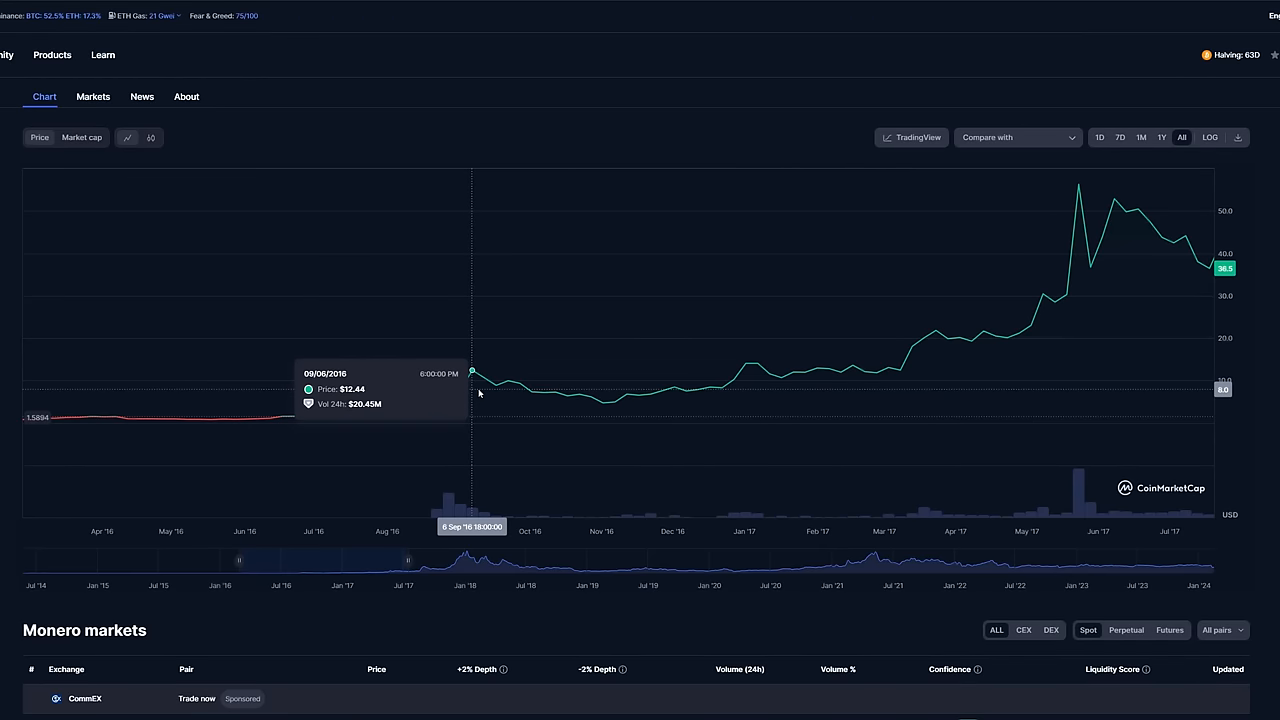
{"action": "mouse_move", "coordinate": [608, 412]}
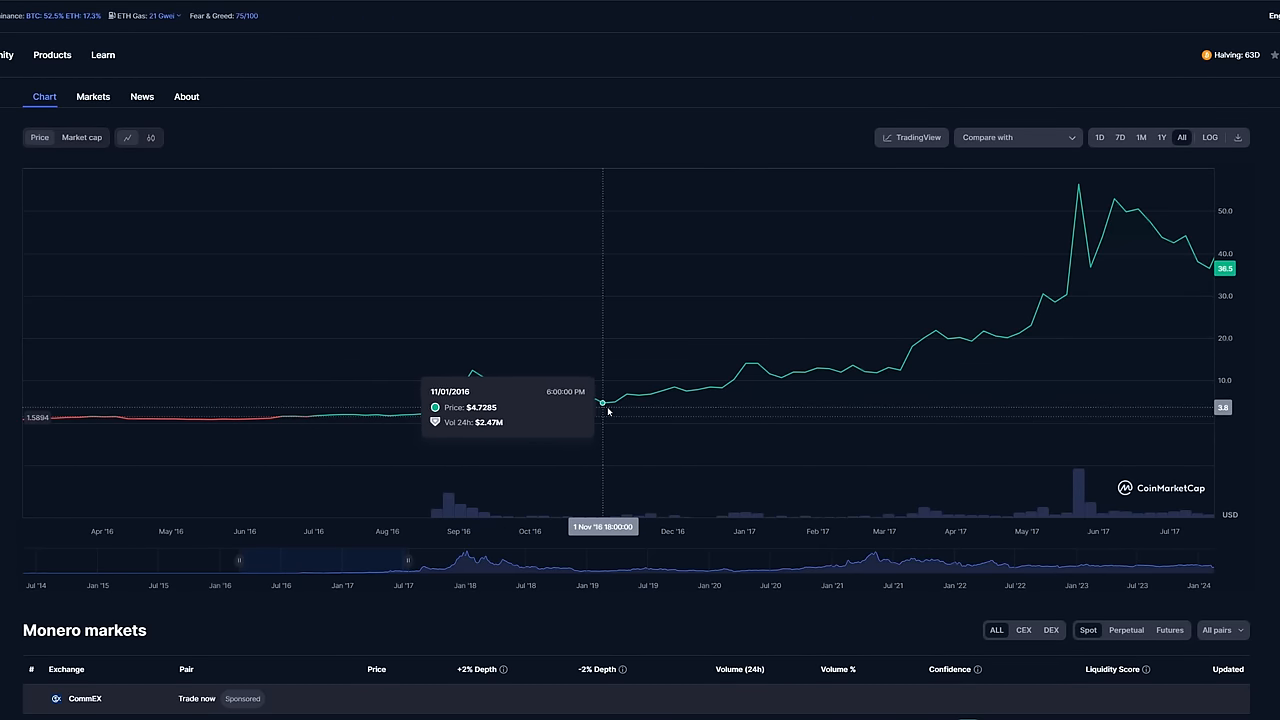
{"action": "mouse_move", "coordinate": [610, 412]}
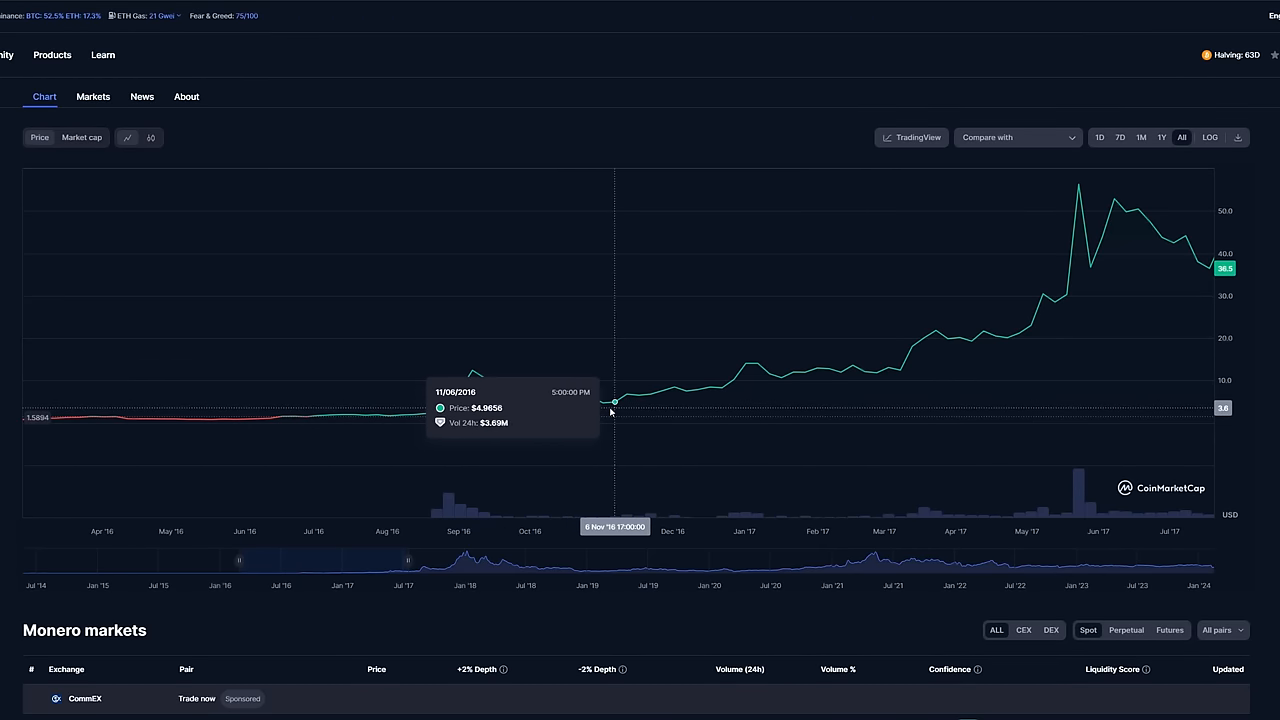
{"action": "mouse_move", "coordinate": [768, 396]}
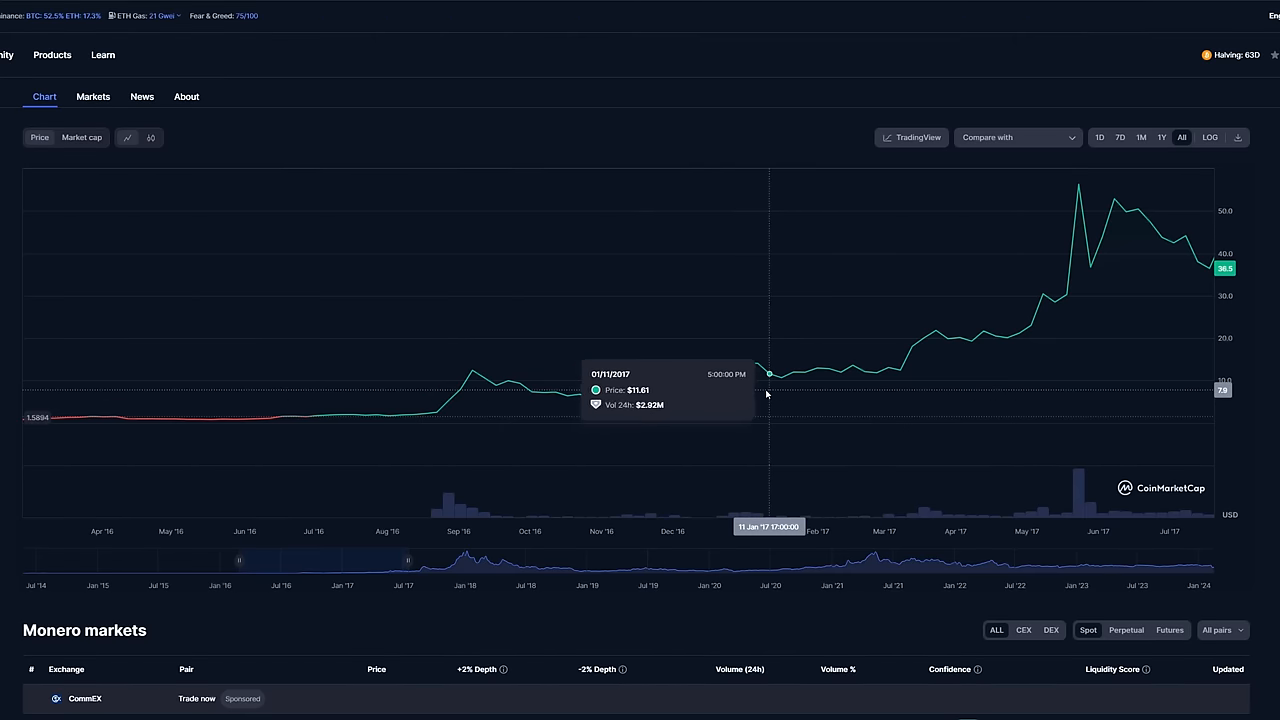
{"action": "mouse_move", "coordinate": [536, 452]}
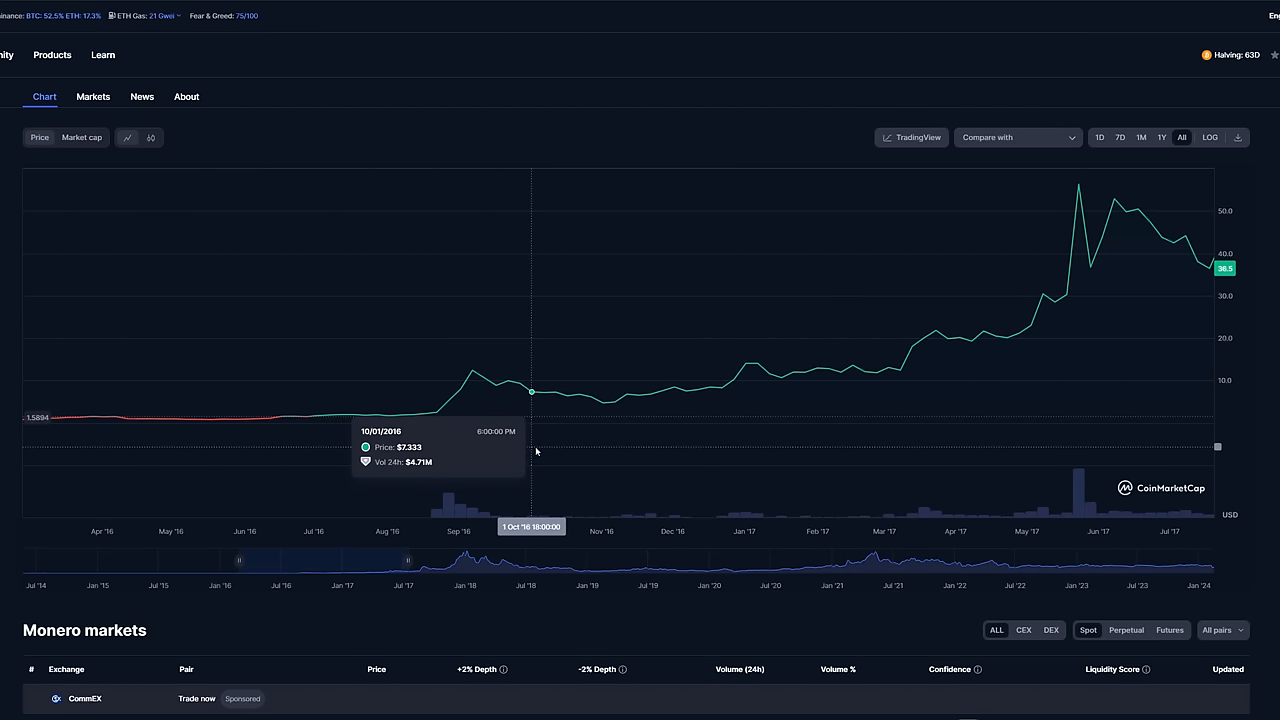
{"action": "mouse_move", "coordinate": [524, 444]}
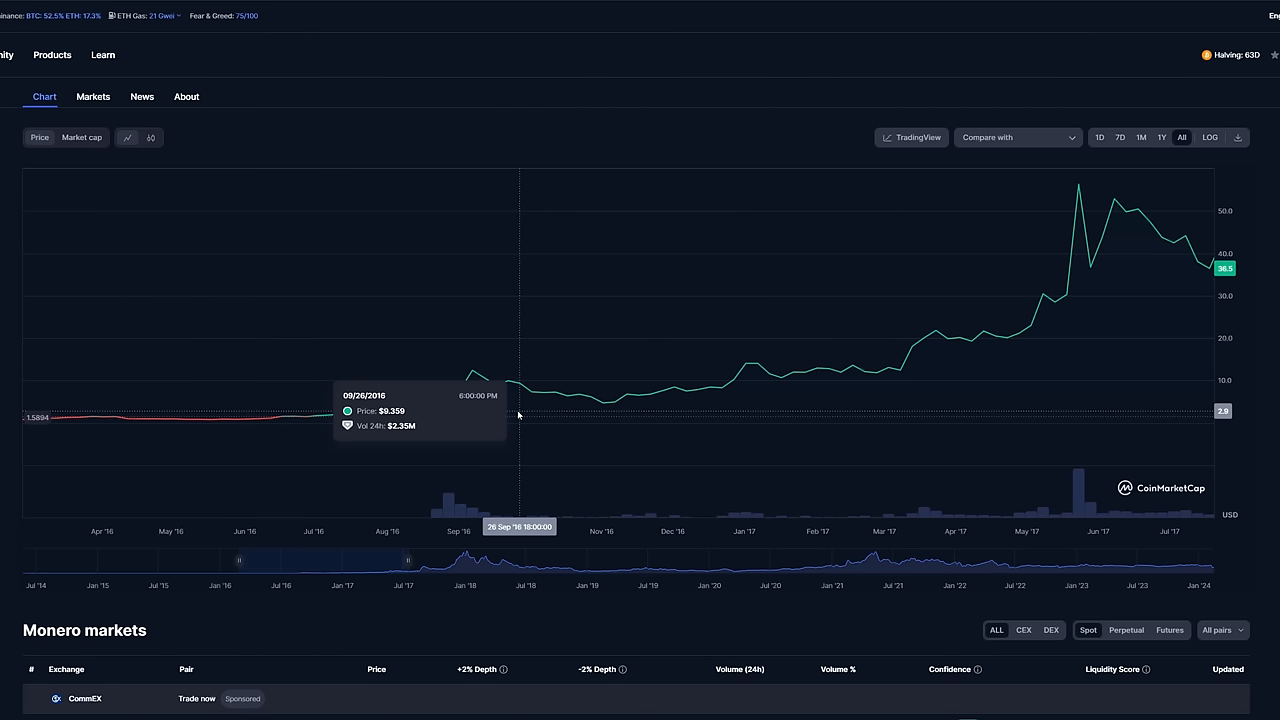
{"action": "mouse_move", "coordinate": [448, 412]}
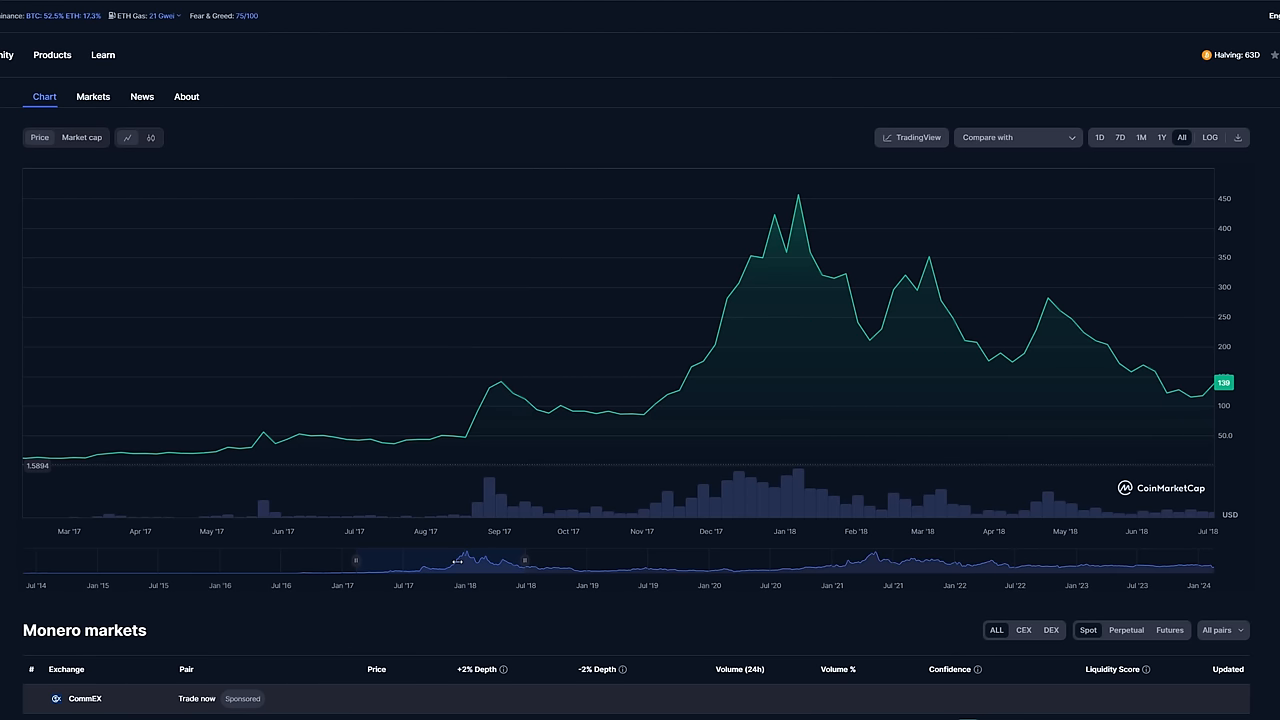
Step: Drag the Monero price chart to bring the 2017–2018 rally into view
{"action": "left_click_drag", "start_coordinate": [456, 560], "coordinate": [696, 560]}
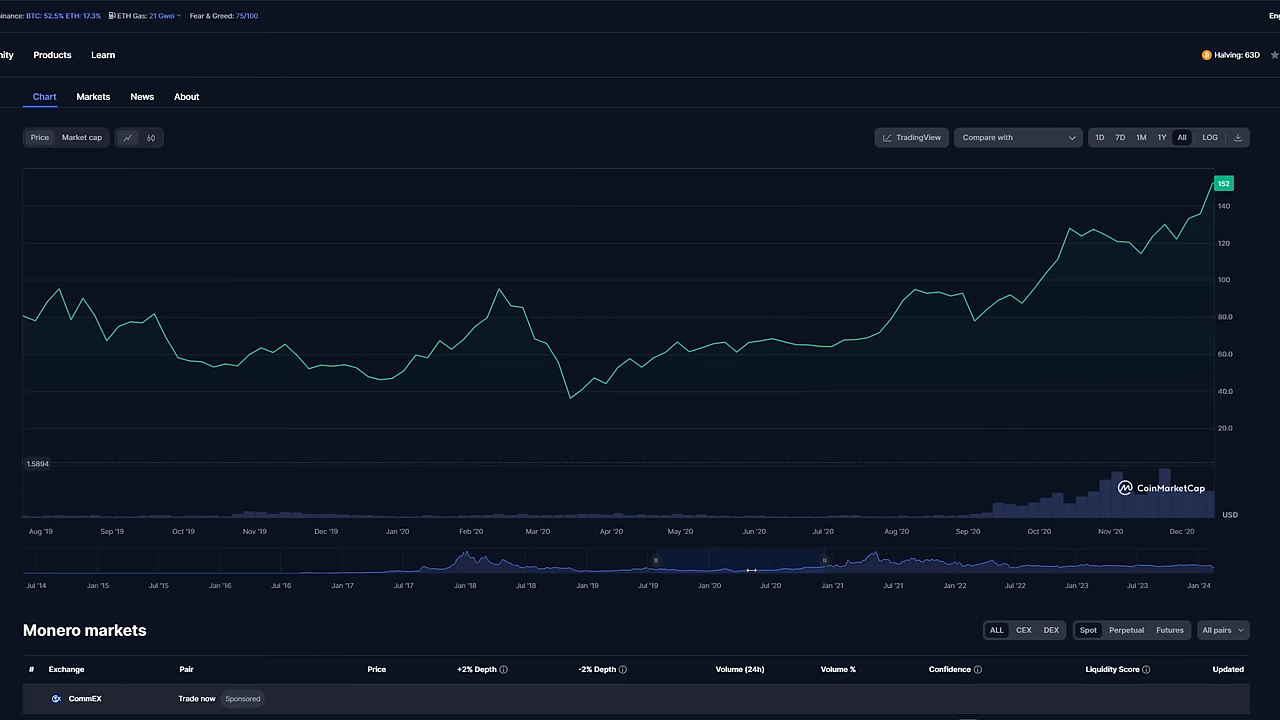
{"action": "mouse_move", "coordinate": [522, 310]}
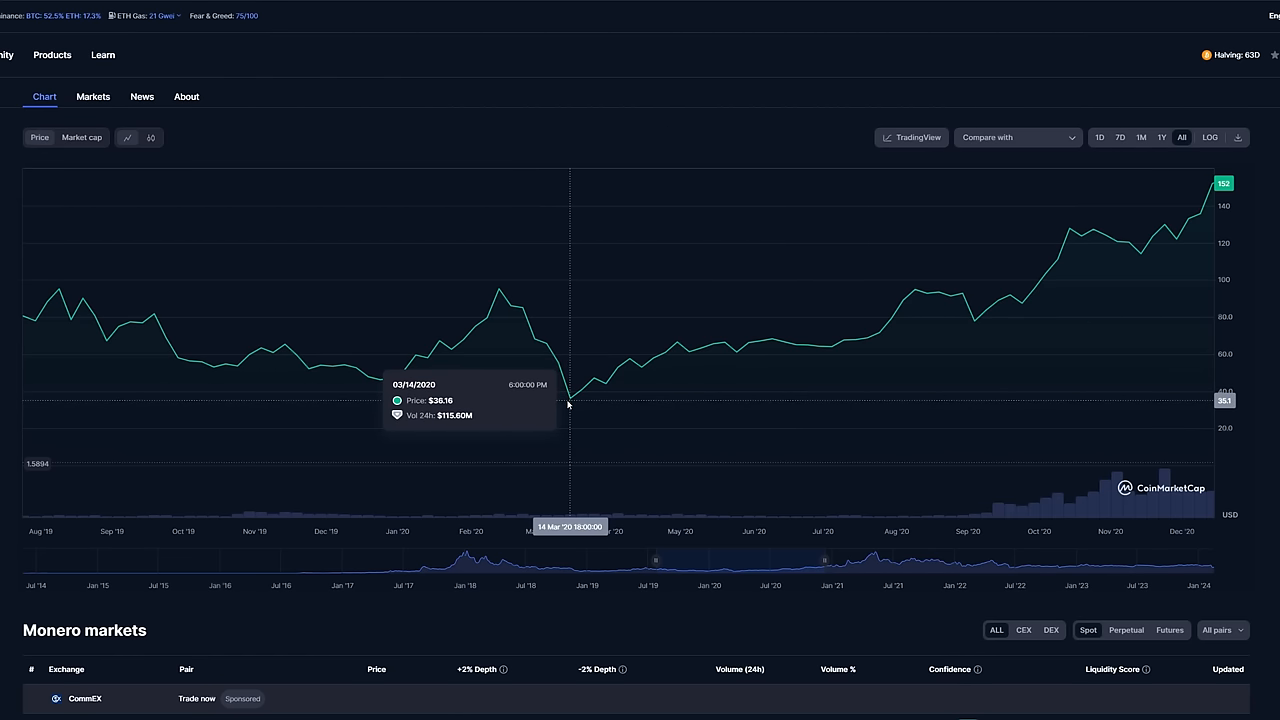
{"action": "mouse_move", "coordinate": [504, 312]}
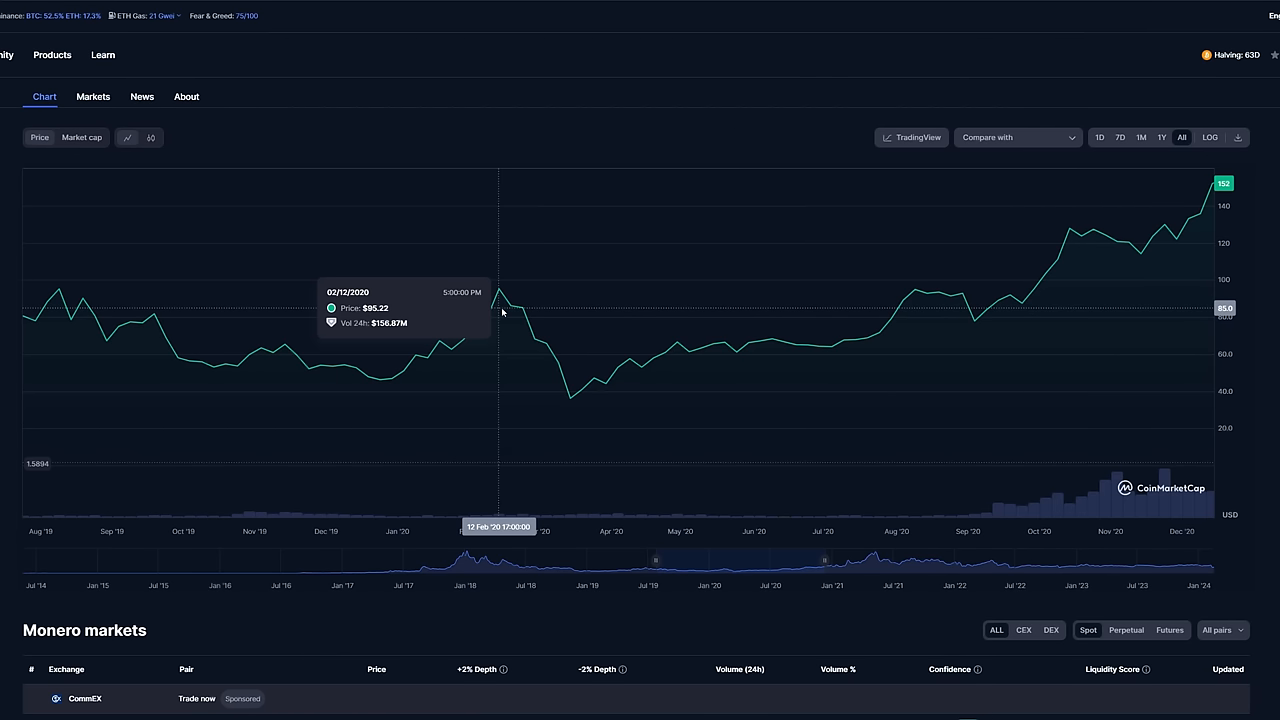
{"action": "mouse_move", "coordinate": [524, 332]}
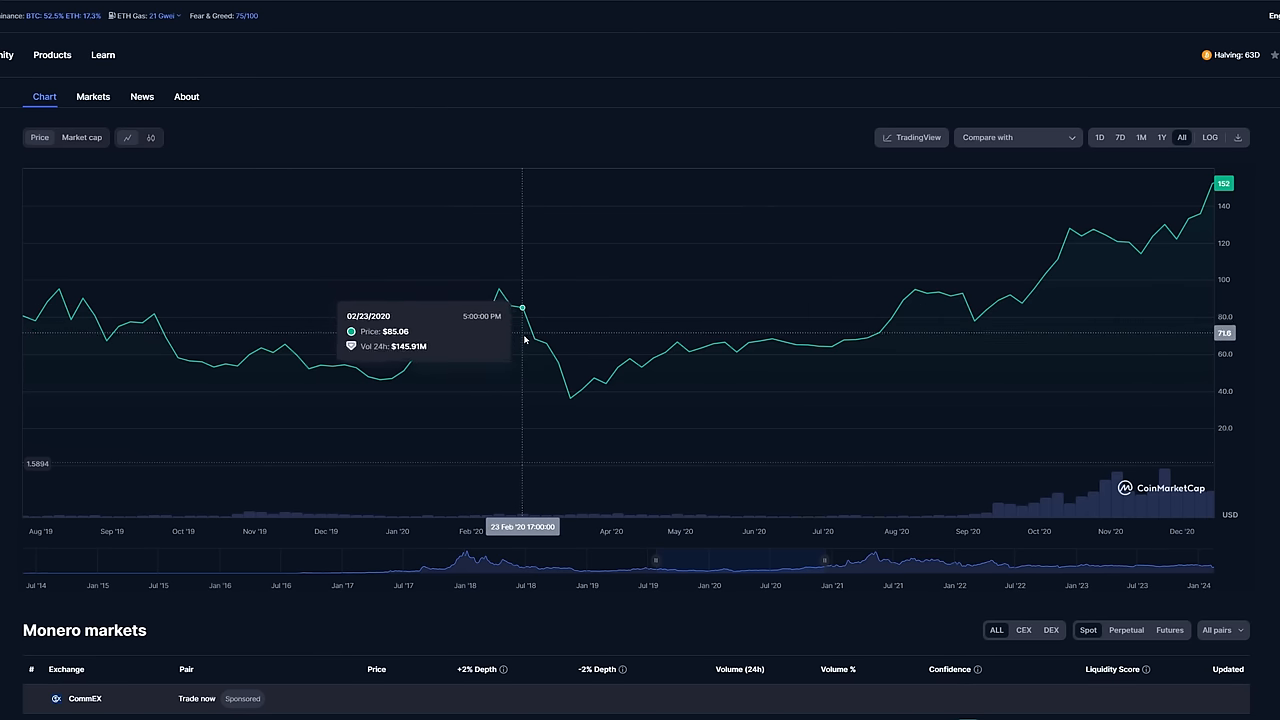
{"action": "mouse_move", "coordinate": [546, 390]}
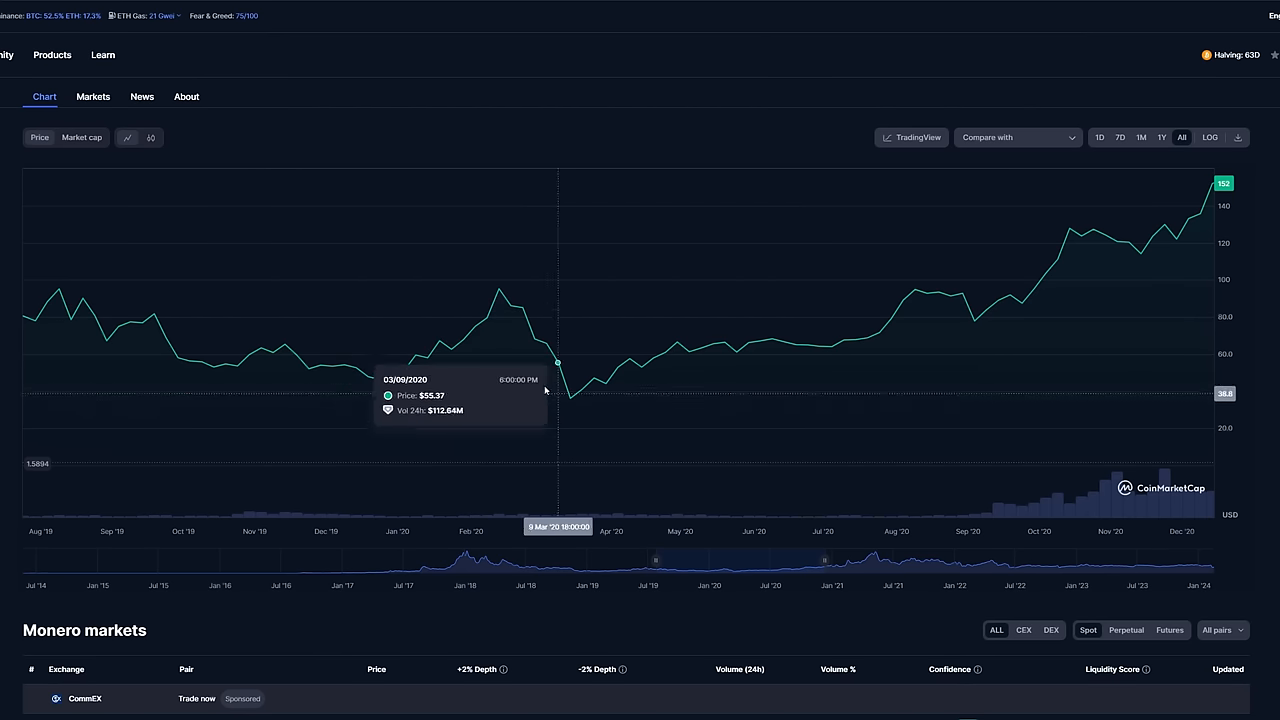
{"action": "mouse_move", "coordinate": [502, 338]}
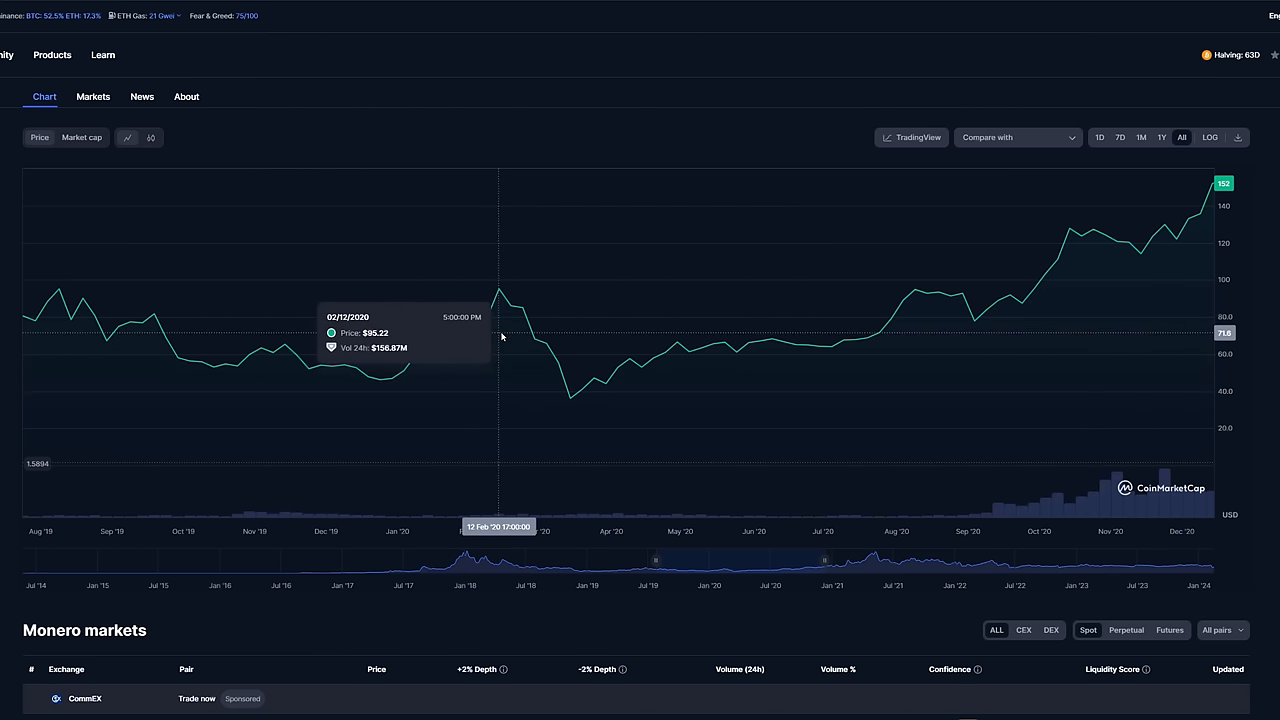
{"action": "mouse_move", "coordinate": [570, 400]}
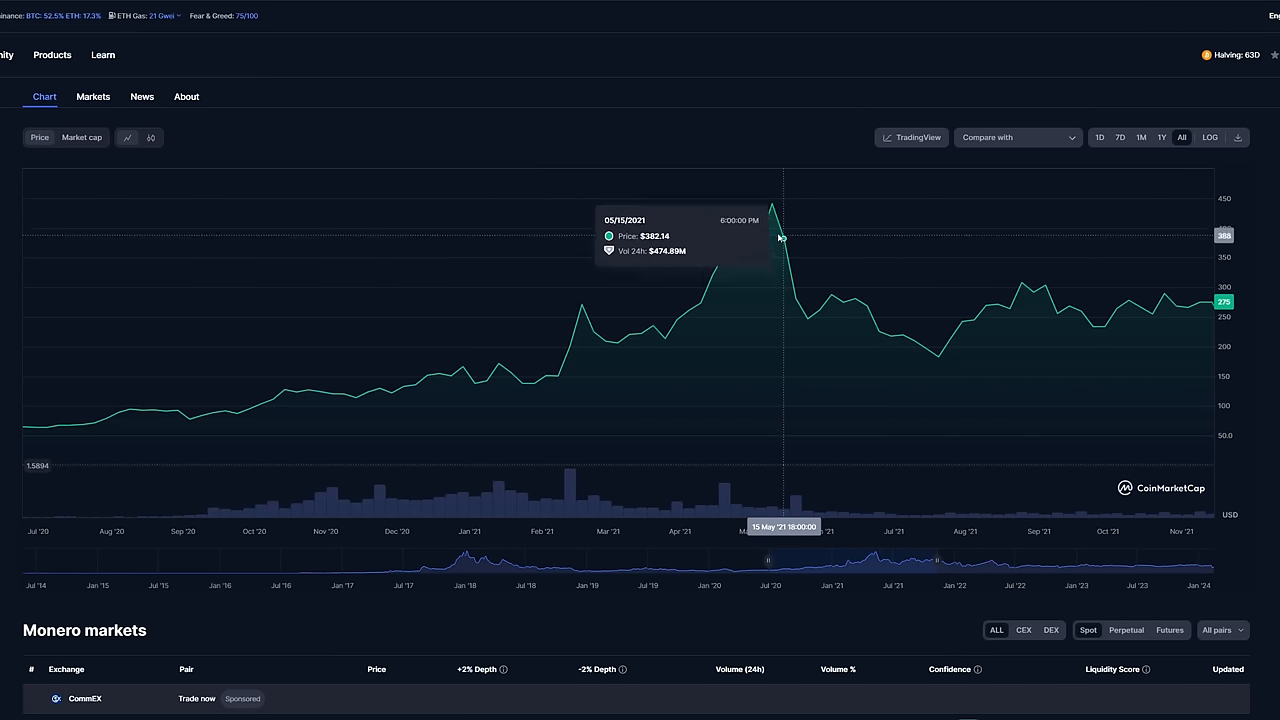
{"action": "mouse_move", "coordinate": [770, 204]}
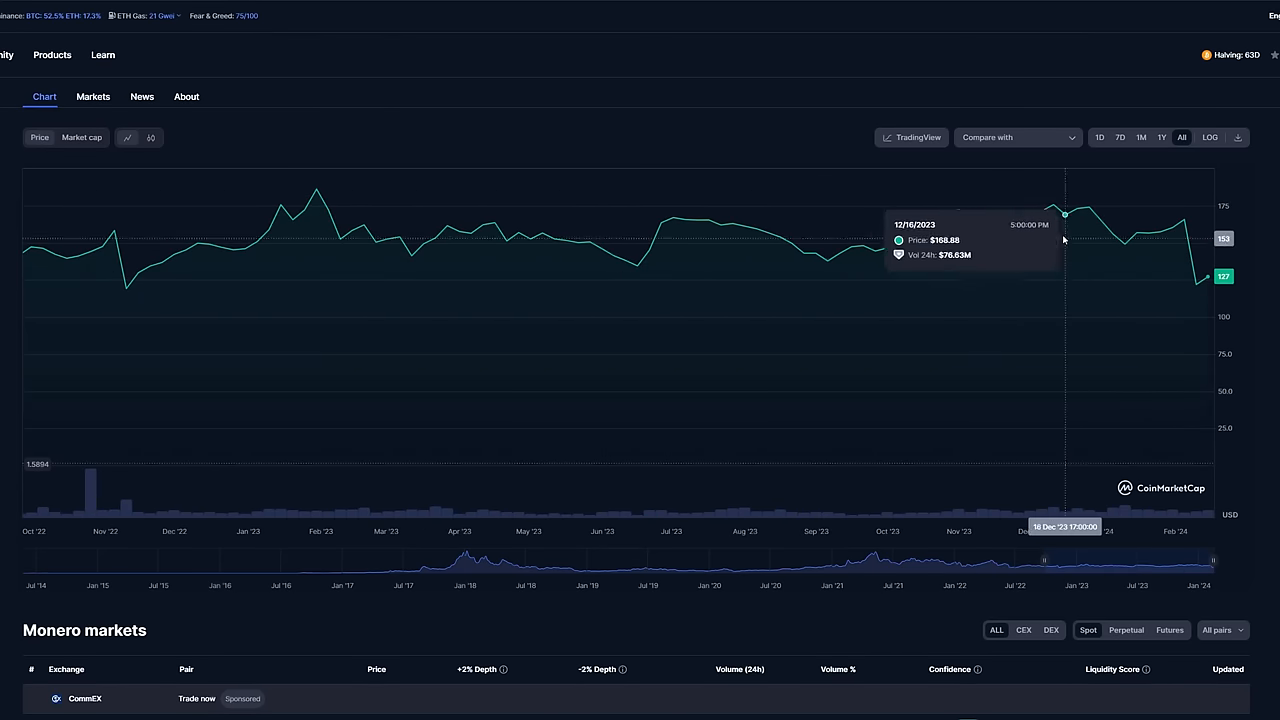
{"action": "mouse_move", "coordinate": [1204, 296]}
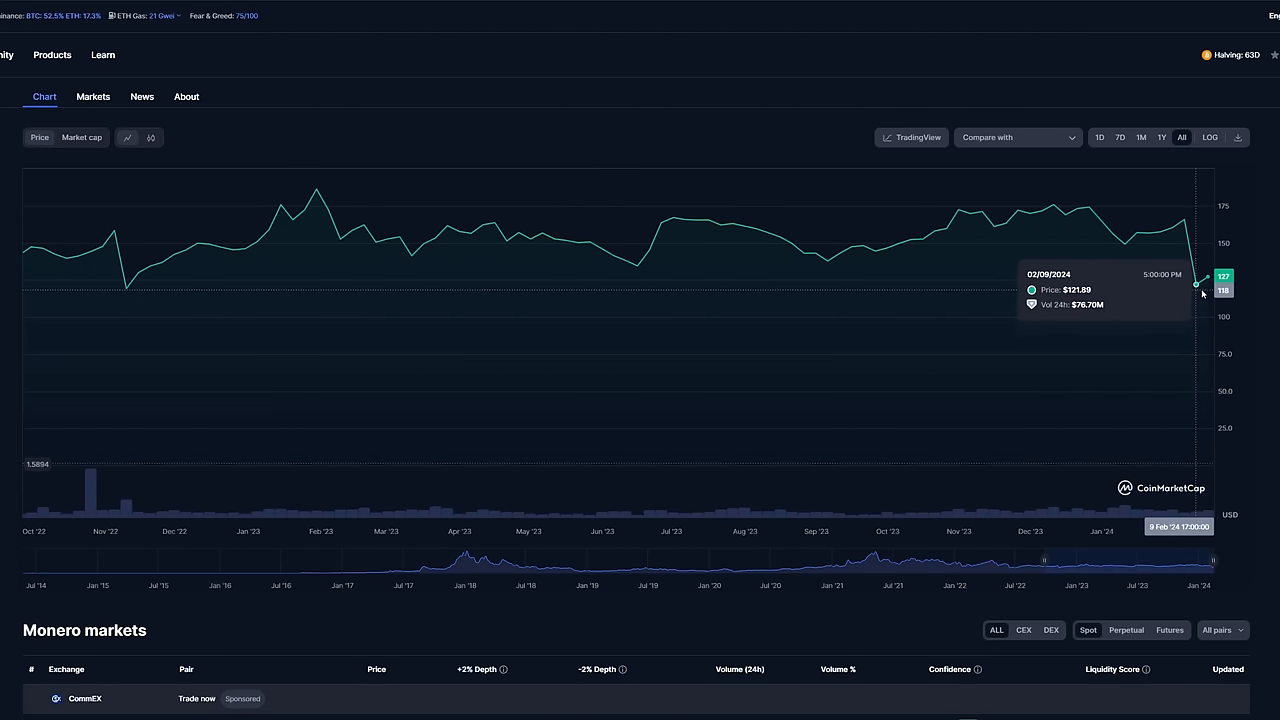
{"action": "mouse_move", "coordinate": [1200, 294]}
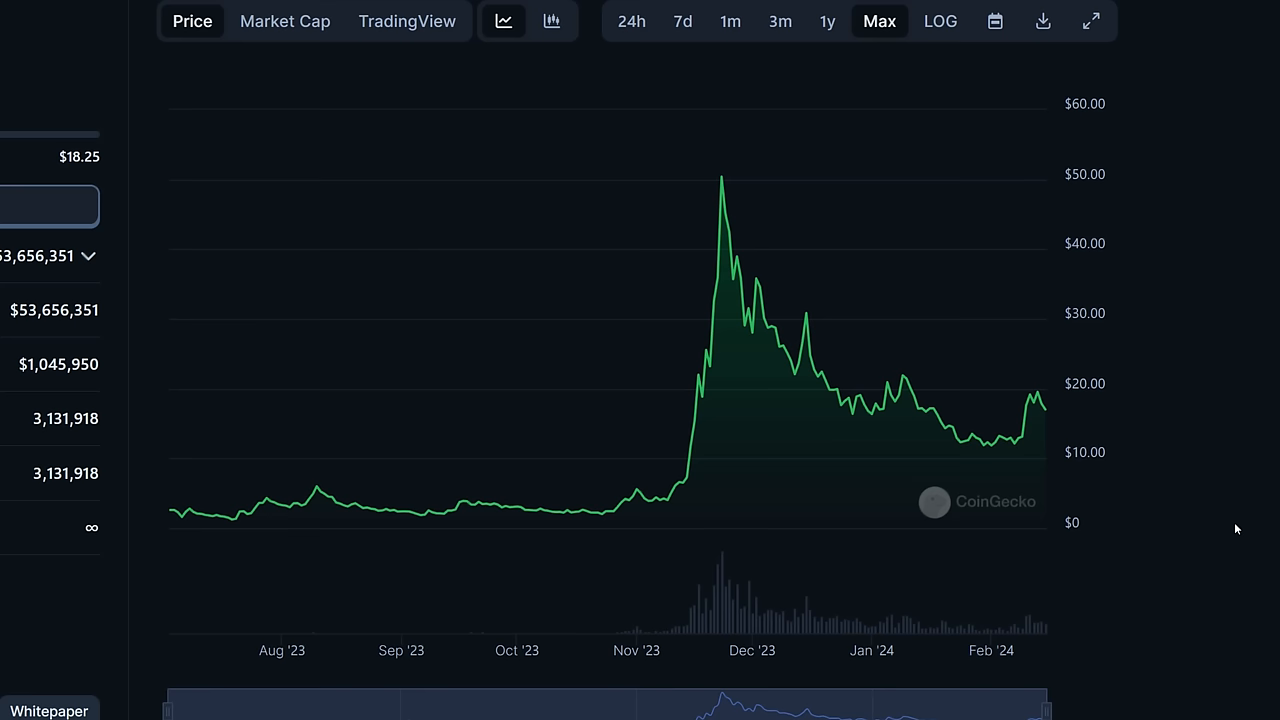
{"action": "mouse_move", "coordinate": [900, 396]}
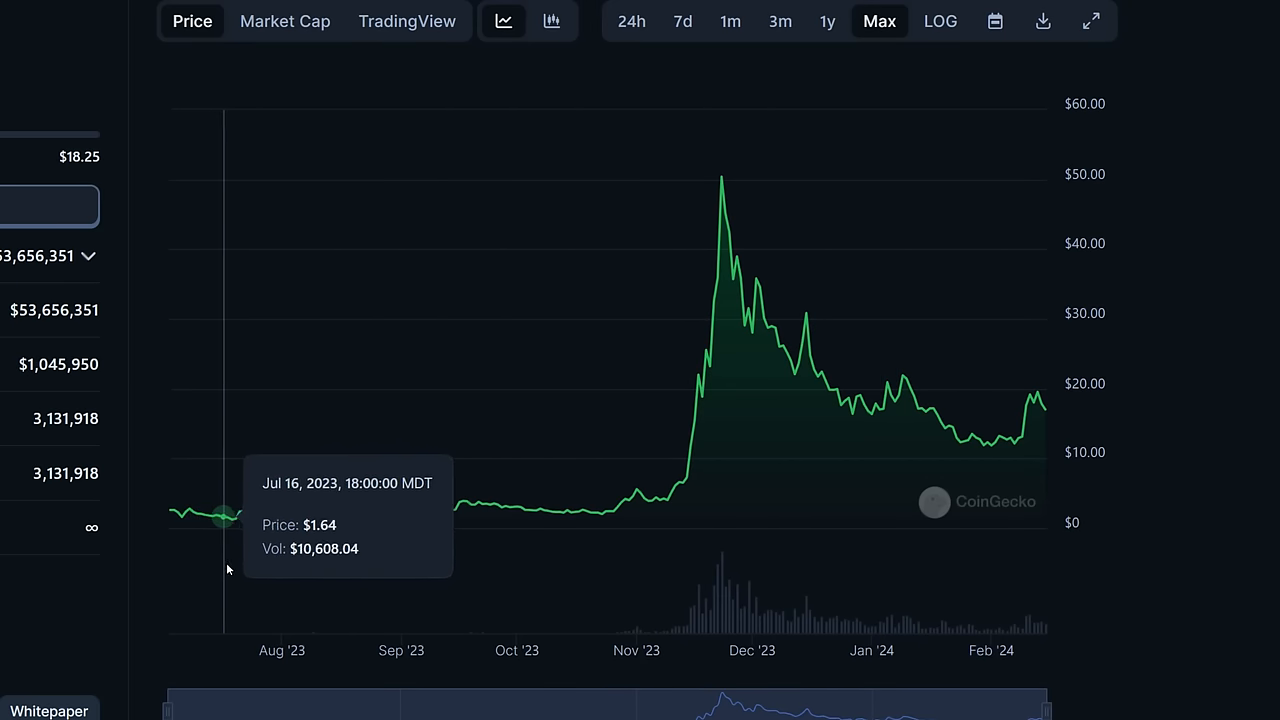
{"action": "mouse_move", "coordinate": [316, 572]}
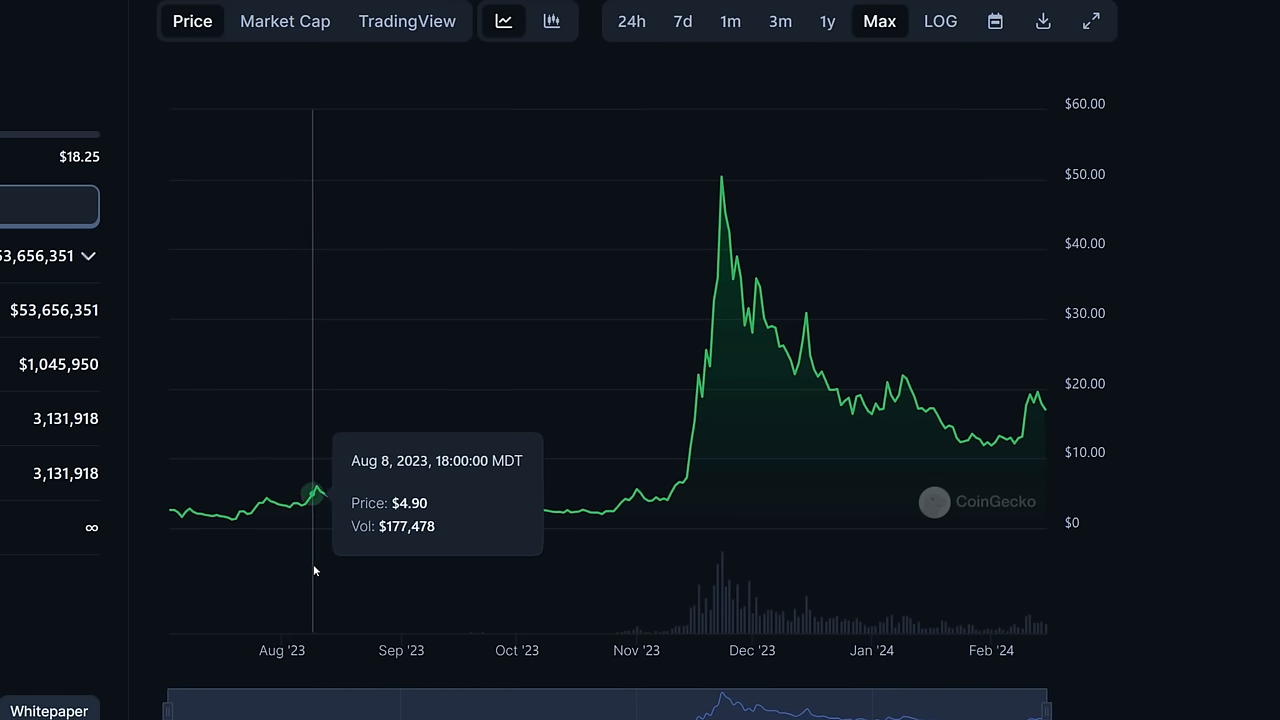
{"action": "mouse_move", "coordinate": [292, 560]}
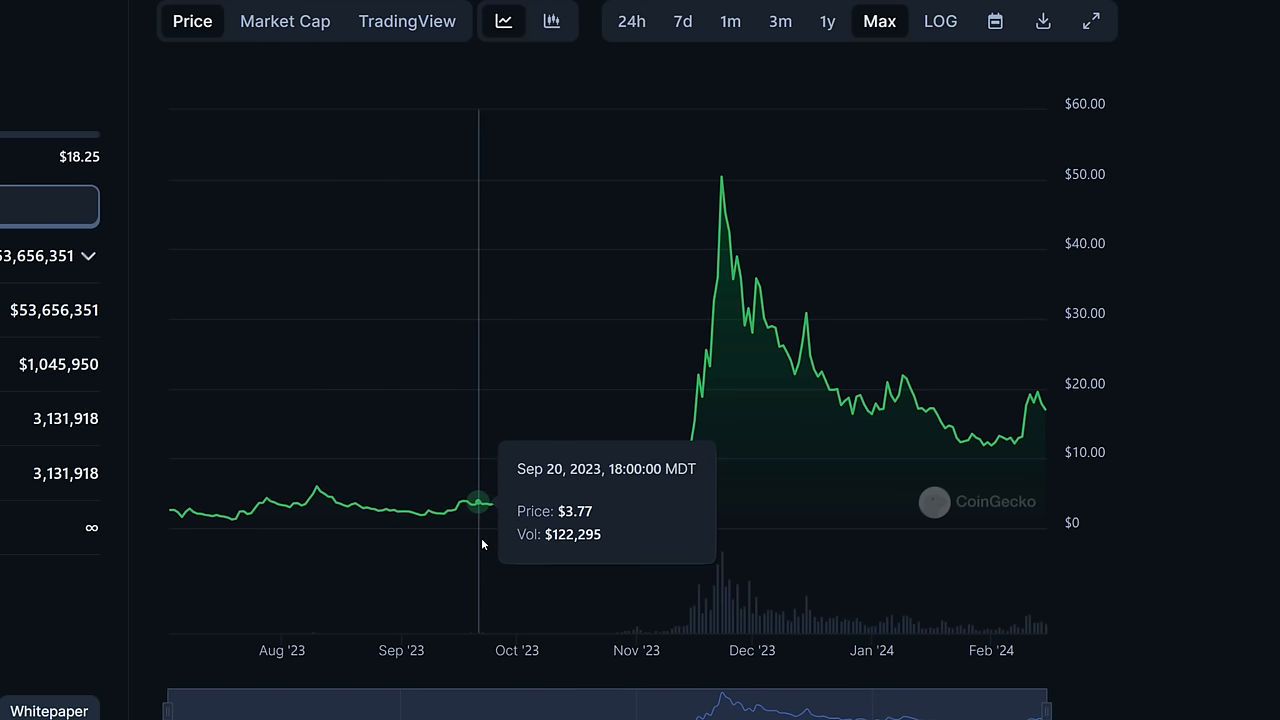
{"action": "mouse_move", "coordinate": [678, 500]}
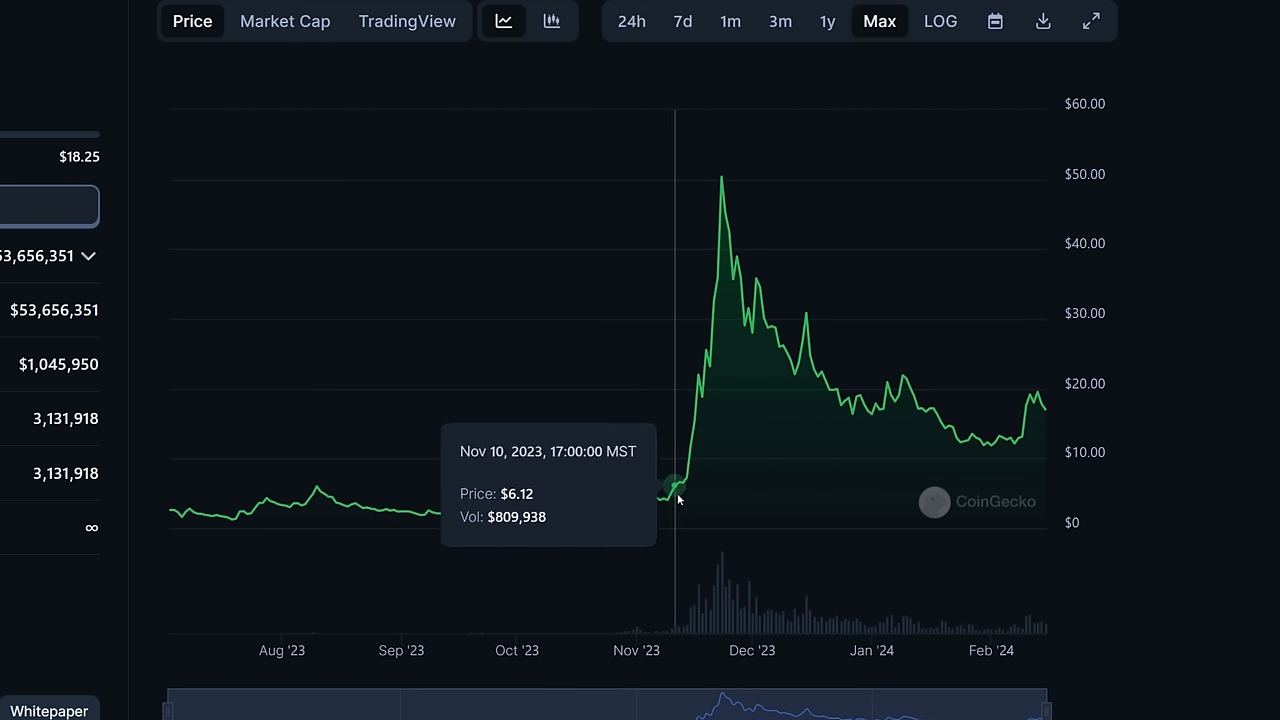
{"action": "mouse_move", "coordinate": [724, 414]}
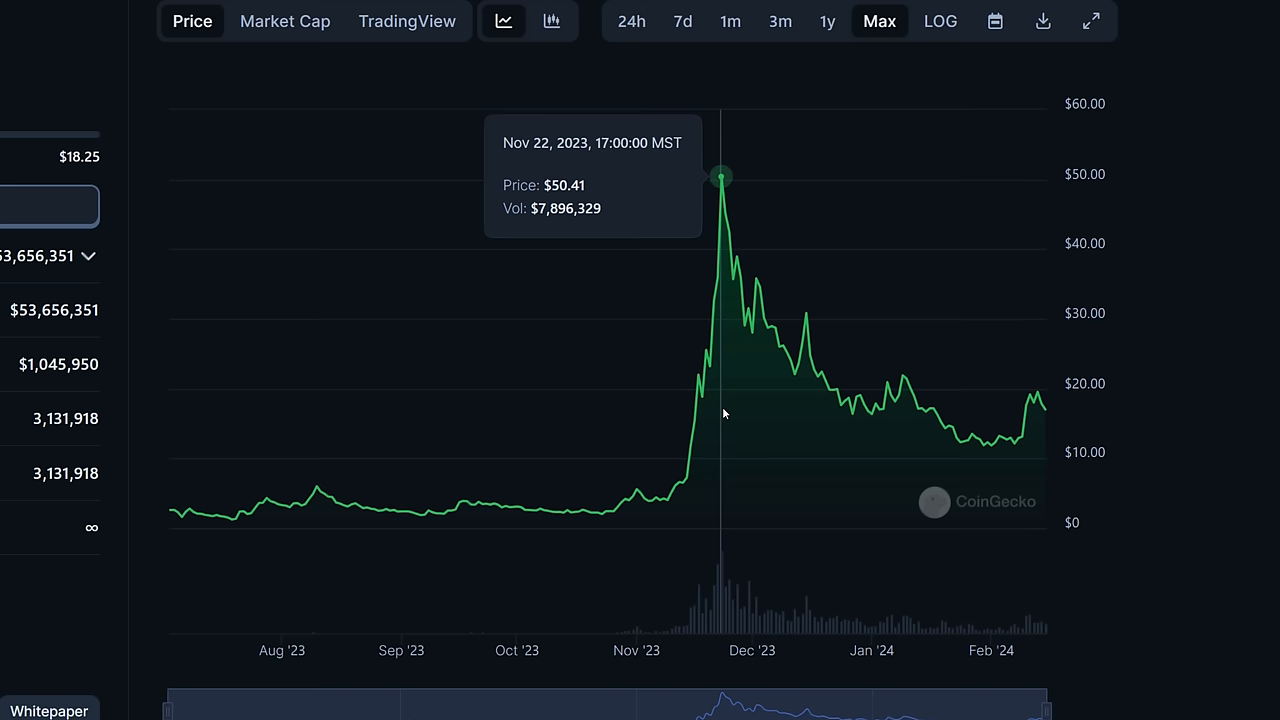
{"action": "mouse_move", "coordinate": [736, 418]}
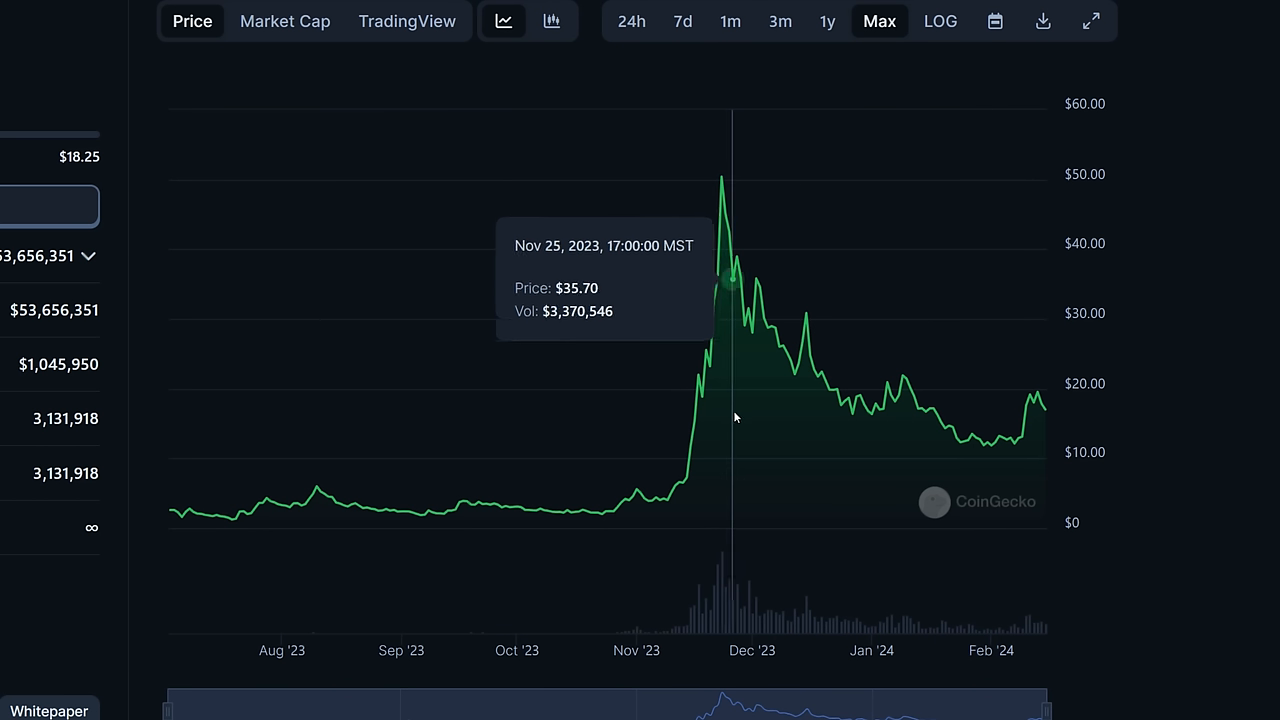
{"action": "mouse_move", "coordinate": [1008, 474]}
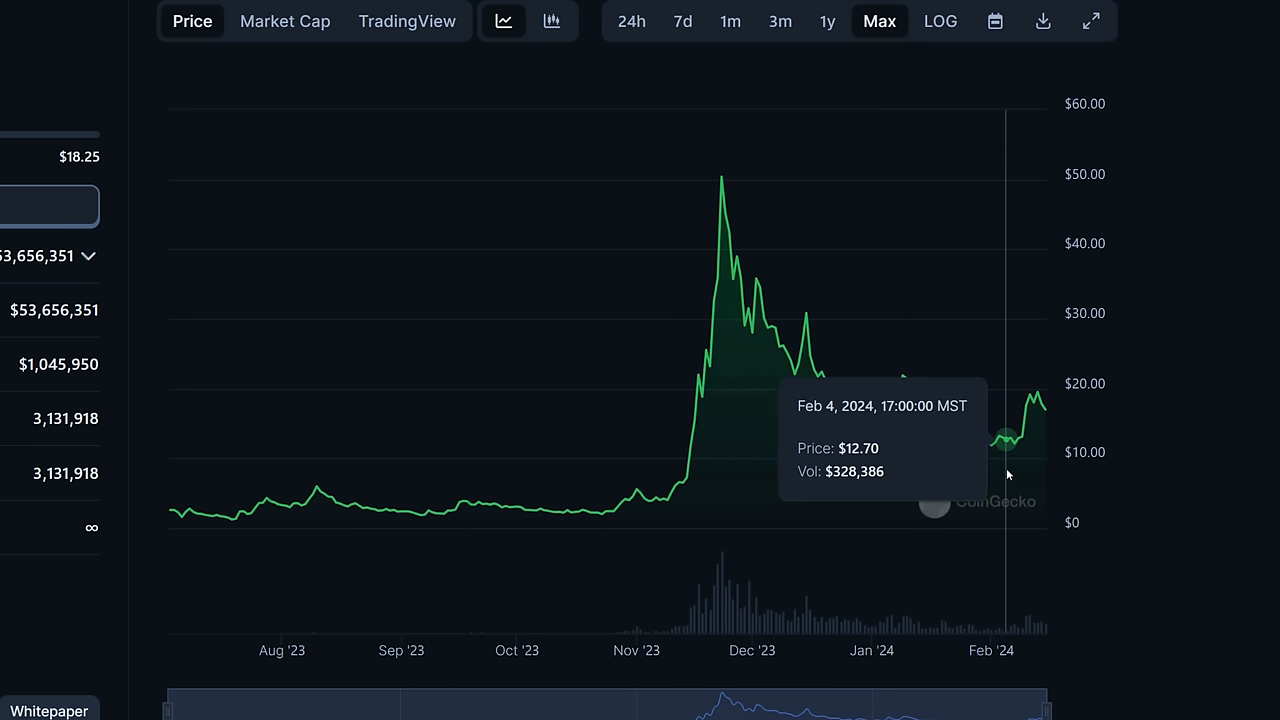
{"action": "mouse_move", "coordinate": [1030, 460]}
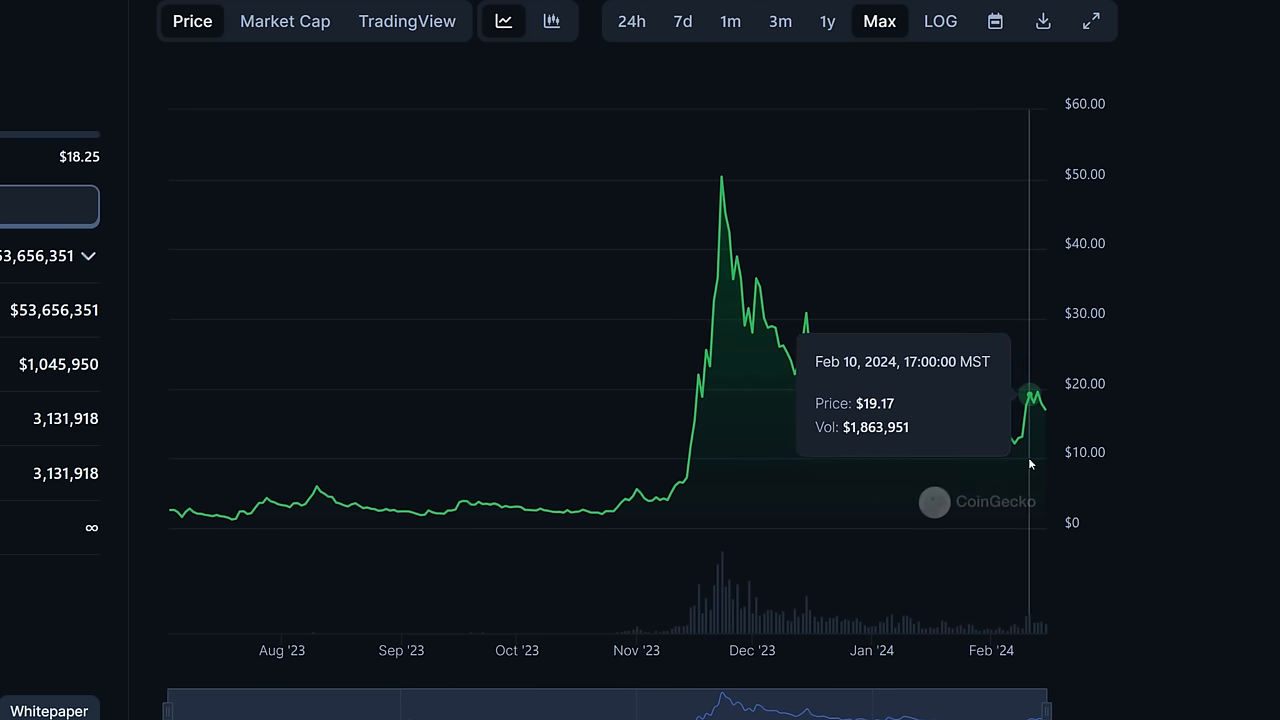
{"action": "mouse_move", "coordinate": [1036, 462]}
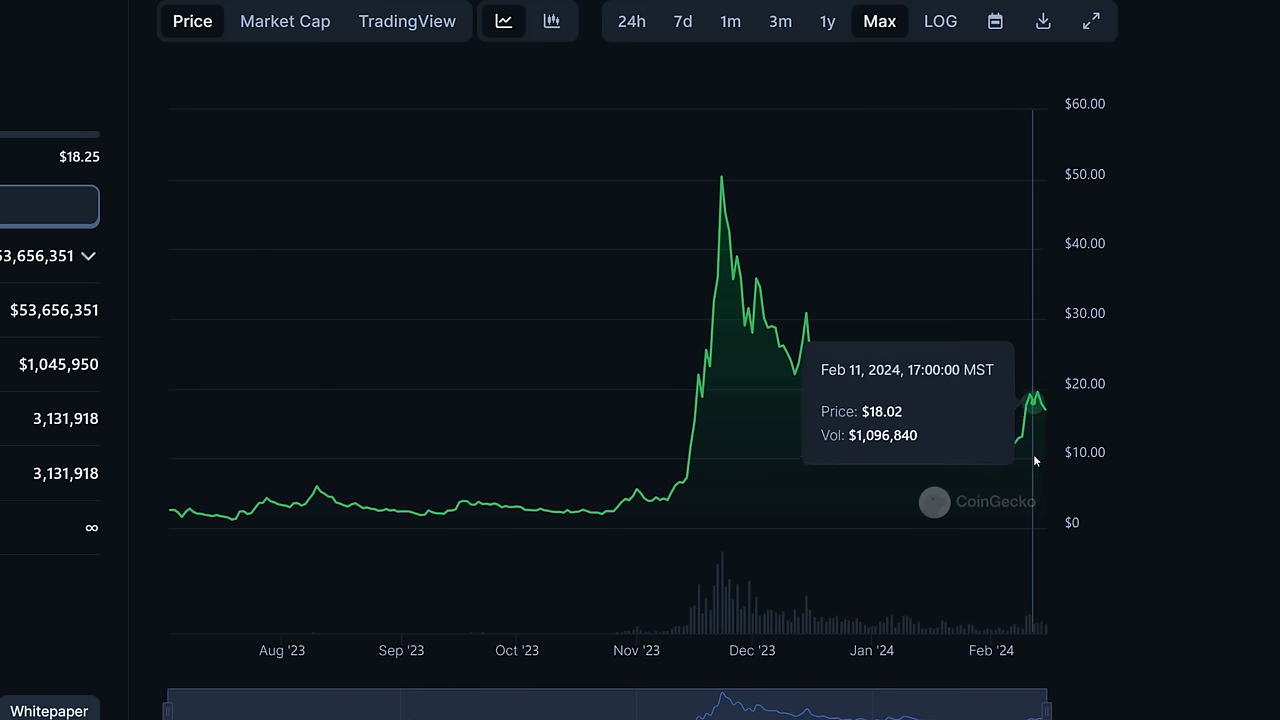
{"action": "mouse_move", "coordinate": [644, 524]}
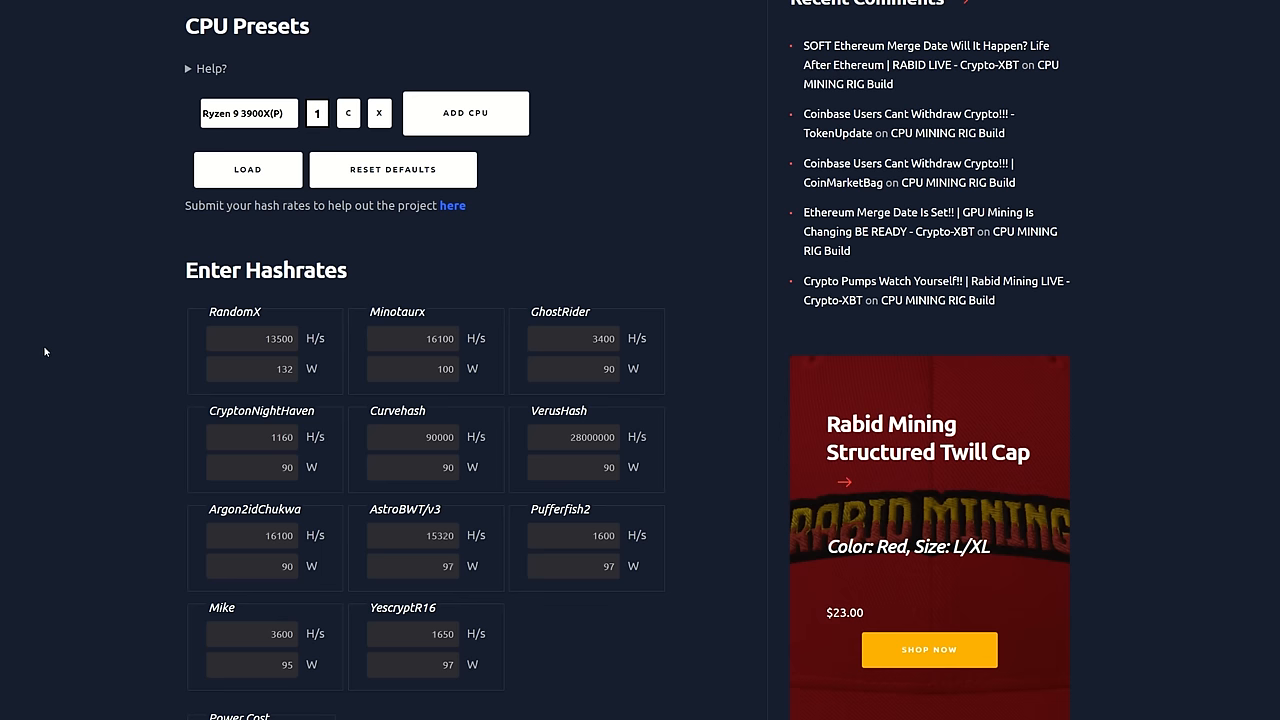
{"action": "mouse_move", "coordinate": [134, 172]}
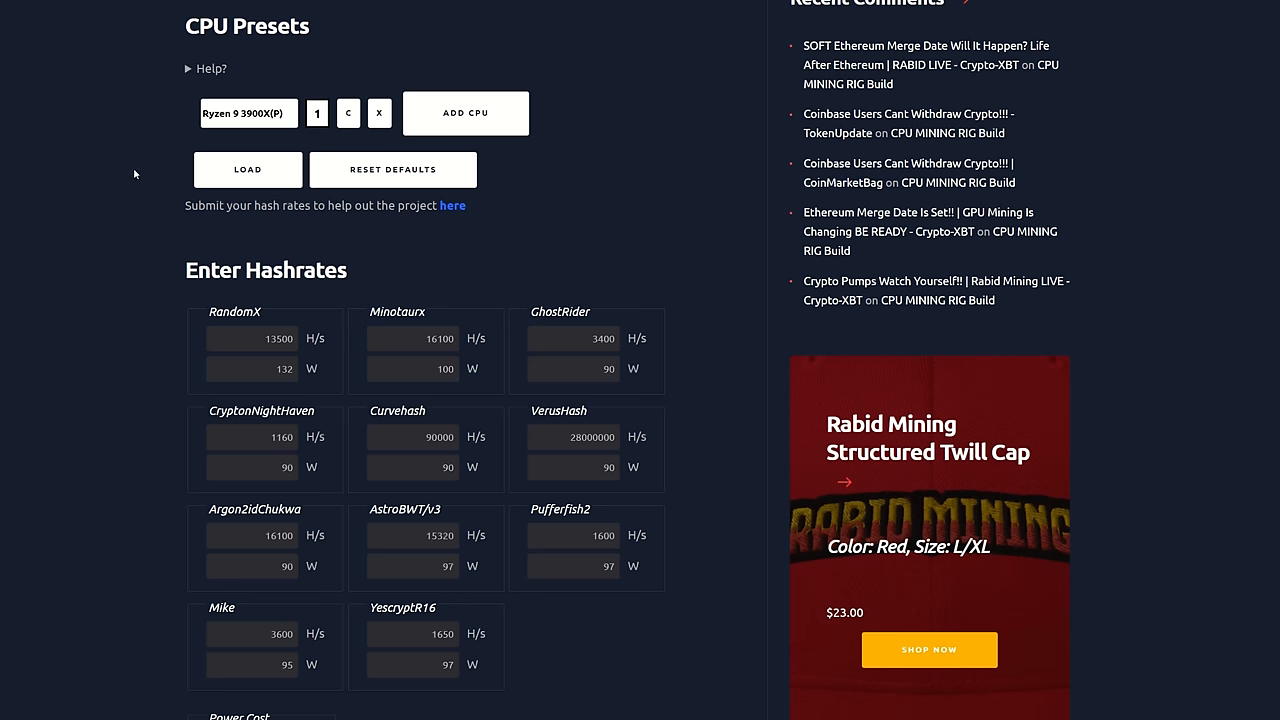
Step: Scroll down the Rabid Mining CPU calculator page toward the hashrate inputs
{"action": "scroll", "scroll_direction": "down", "scroll_amount": 3}
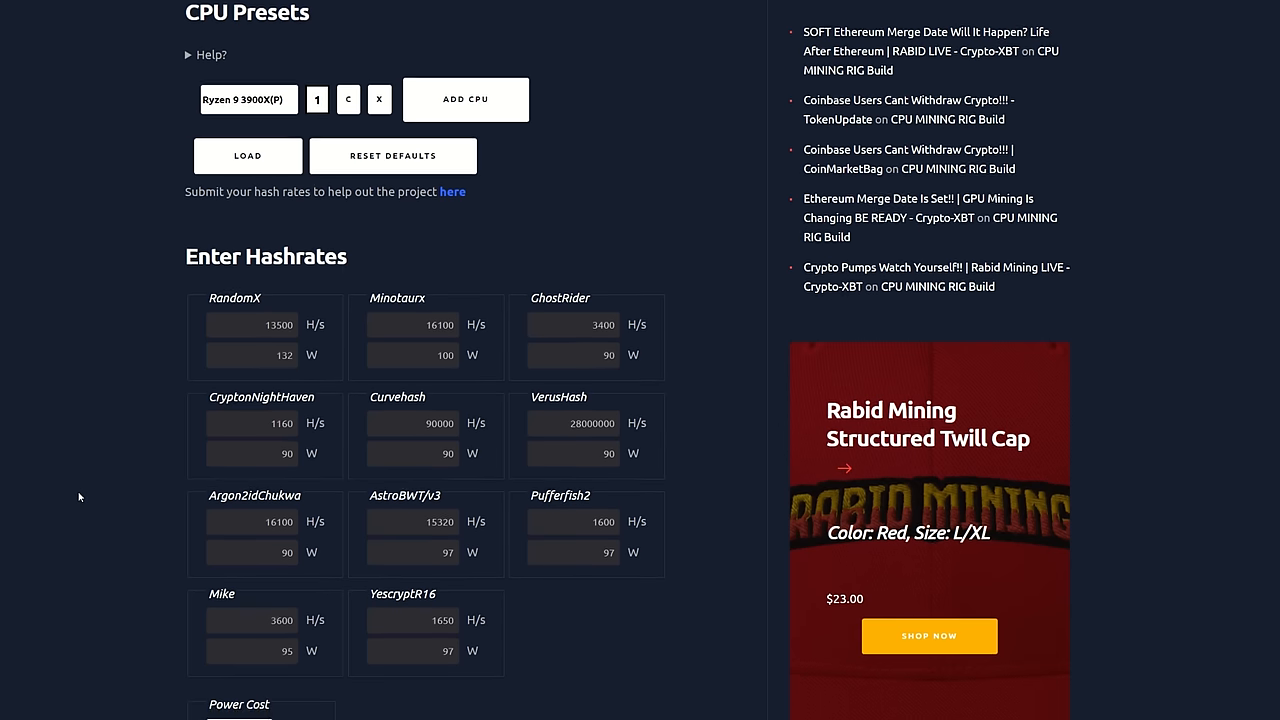
{"action": "scroll", "scroll_direction": "down", "scroll_amount": 3}
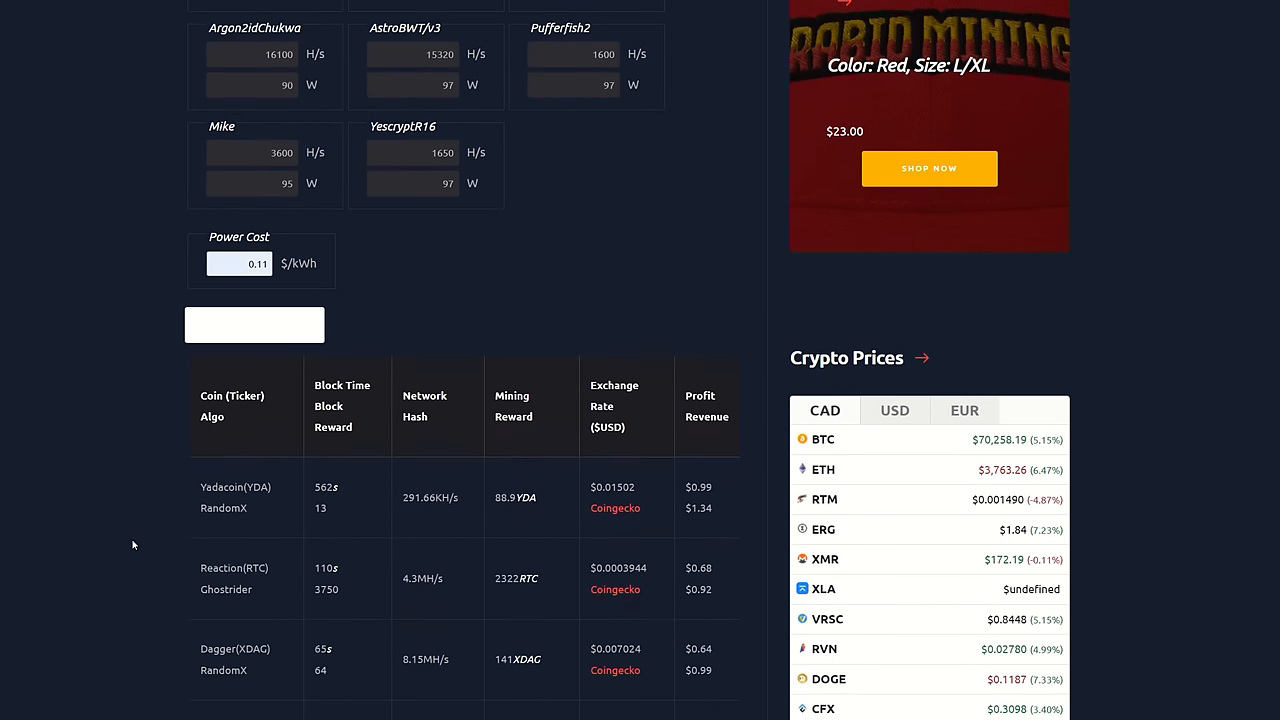
{"action": "scroll", "scroll_direction": "down", "scroll_amount": 3}
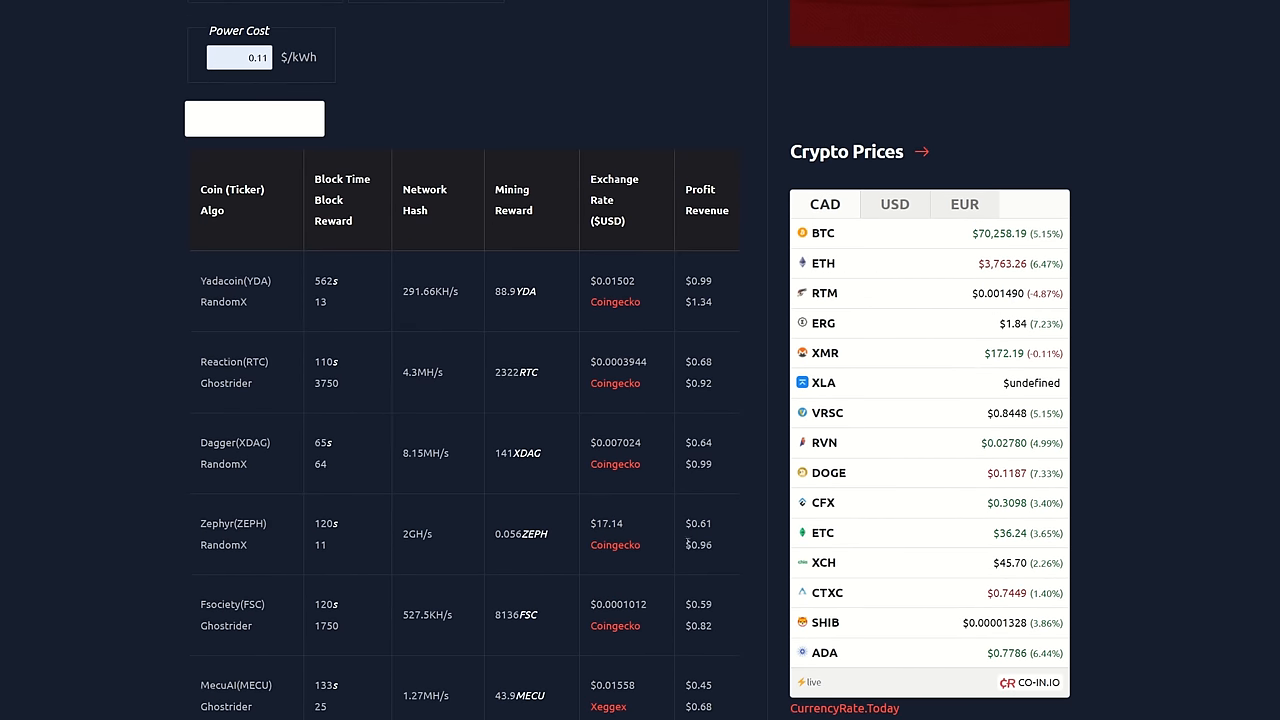
{"action": "mouse_move", "coordinate": [416, 548]}
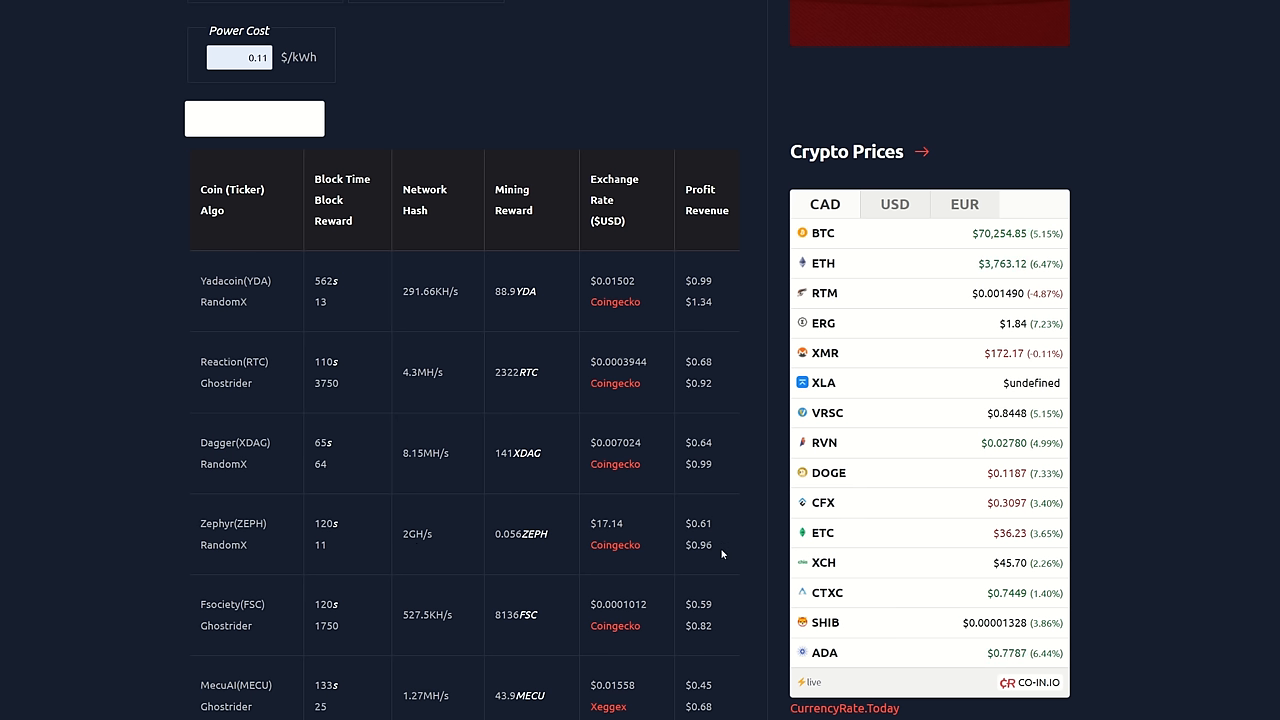
{"action": "mouse_move", "coordinate": [716, 536]}
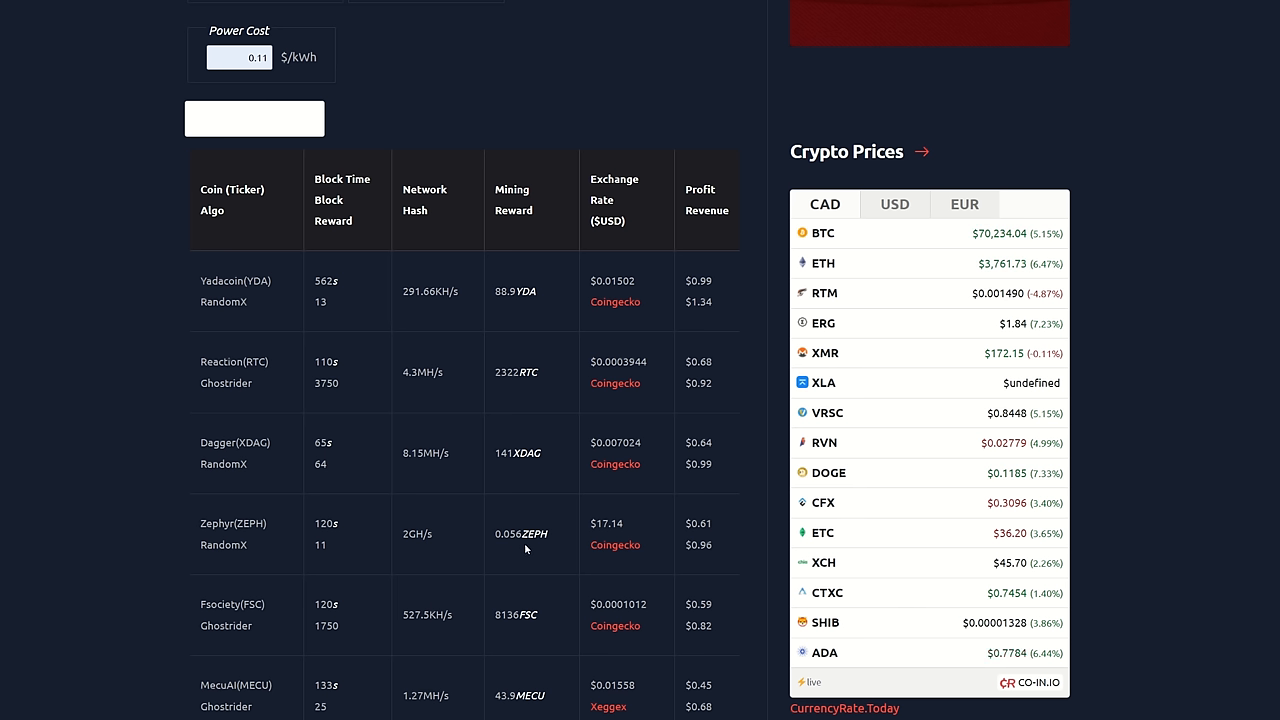
{"action": "mouse_move", "coordinate": [408, 548]}
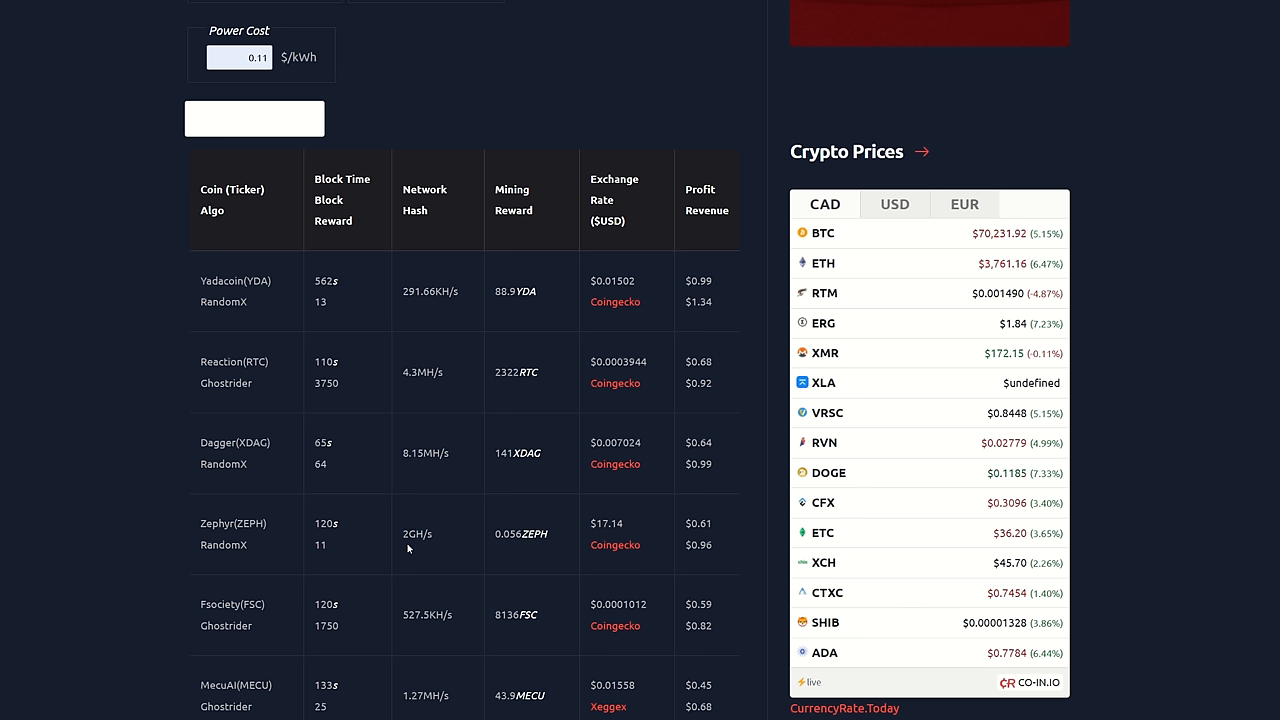
{"action": "mouse_move", "coordinate": [416, 550]}
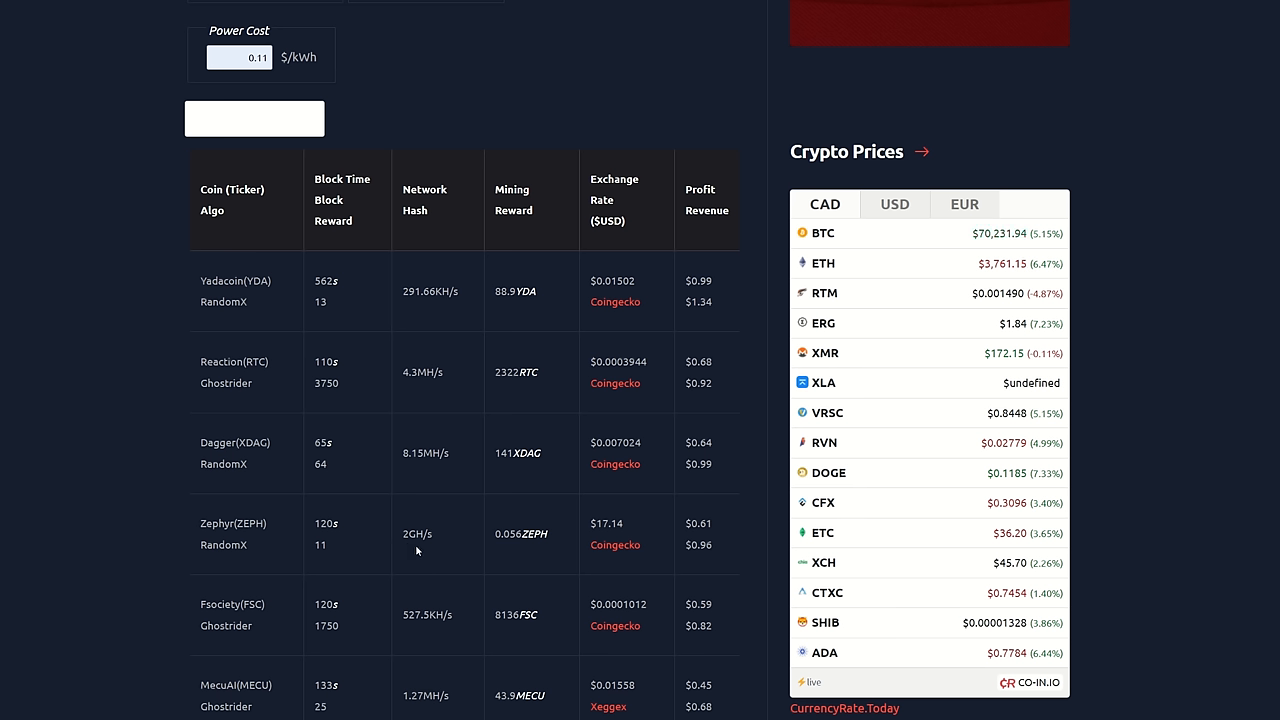
{"action": "mouse_move", "coordinate": [426, 552]}
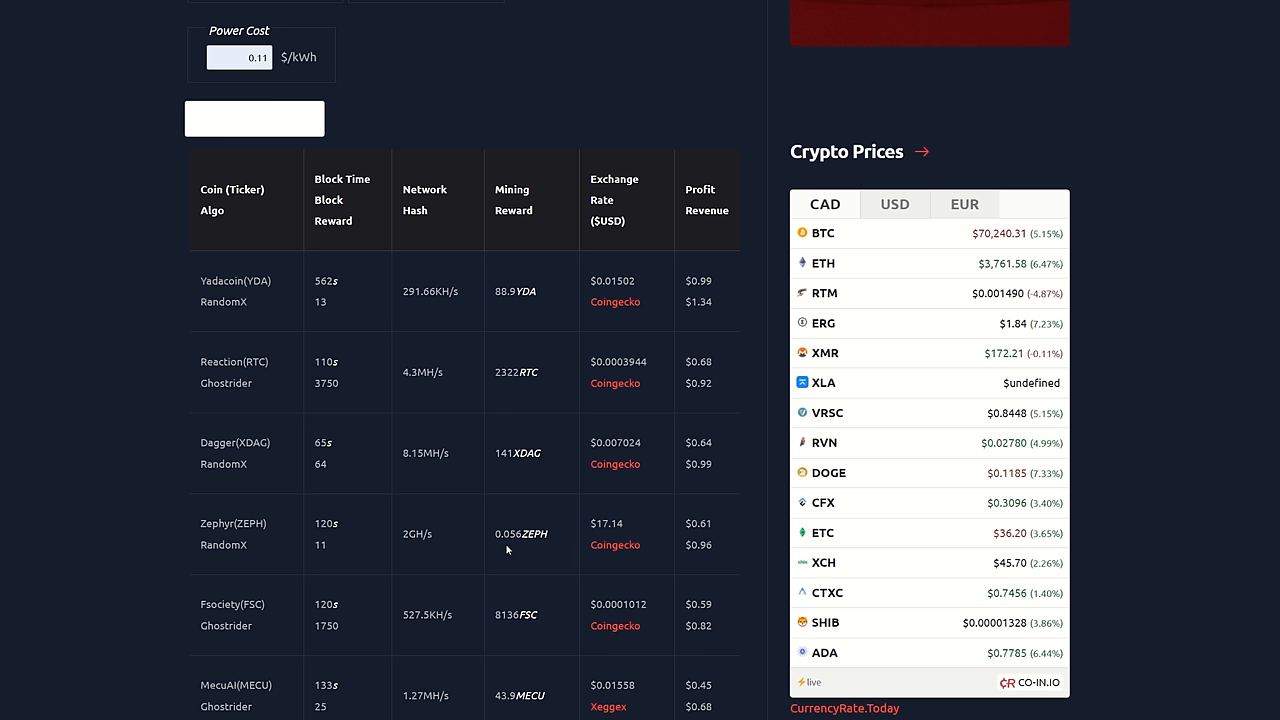
{"action": "mouse_move", "coordinate": [516, 550]}
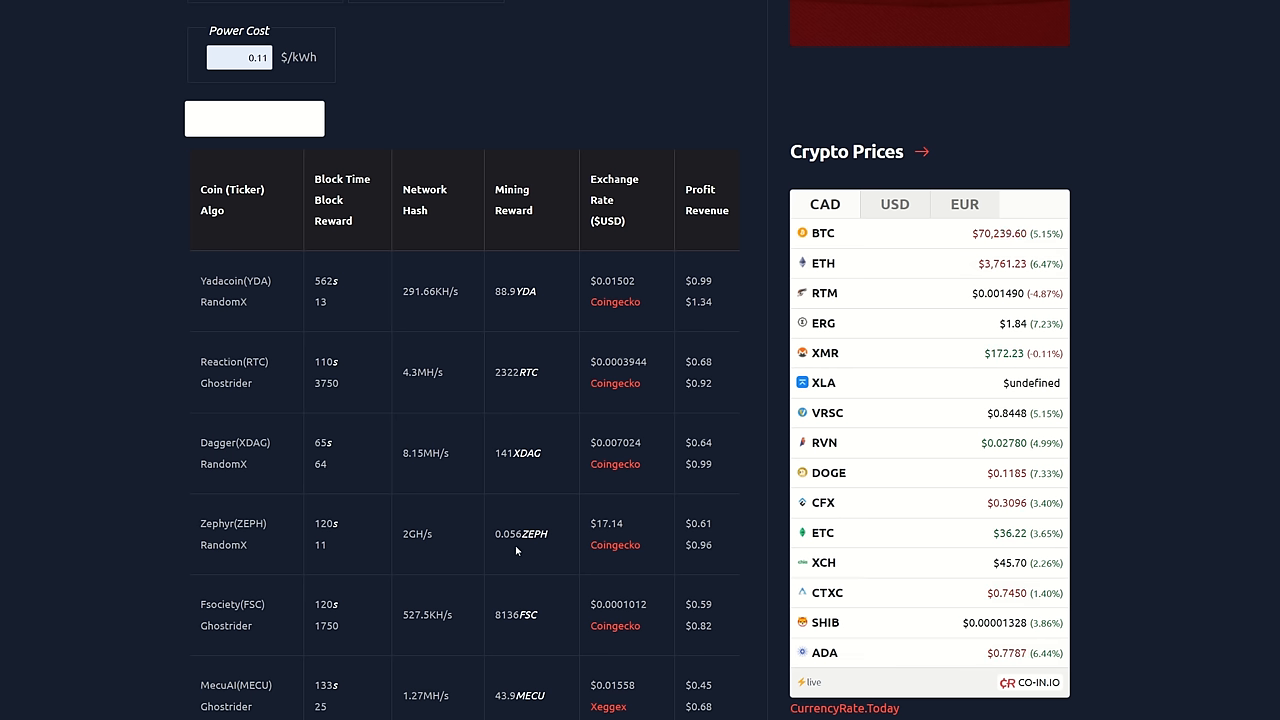
{"action": "mouse_move", "coordinate": [324, 556]}
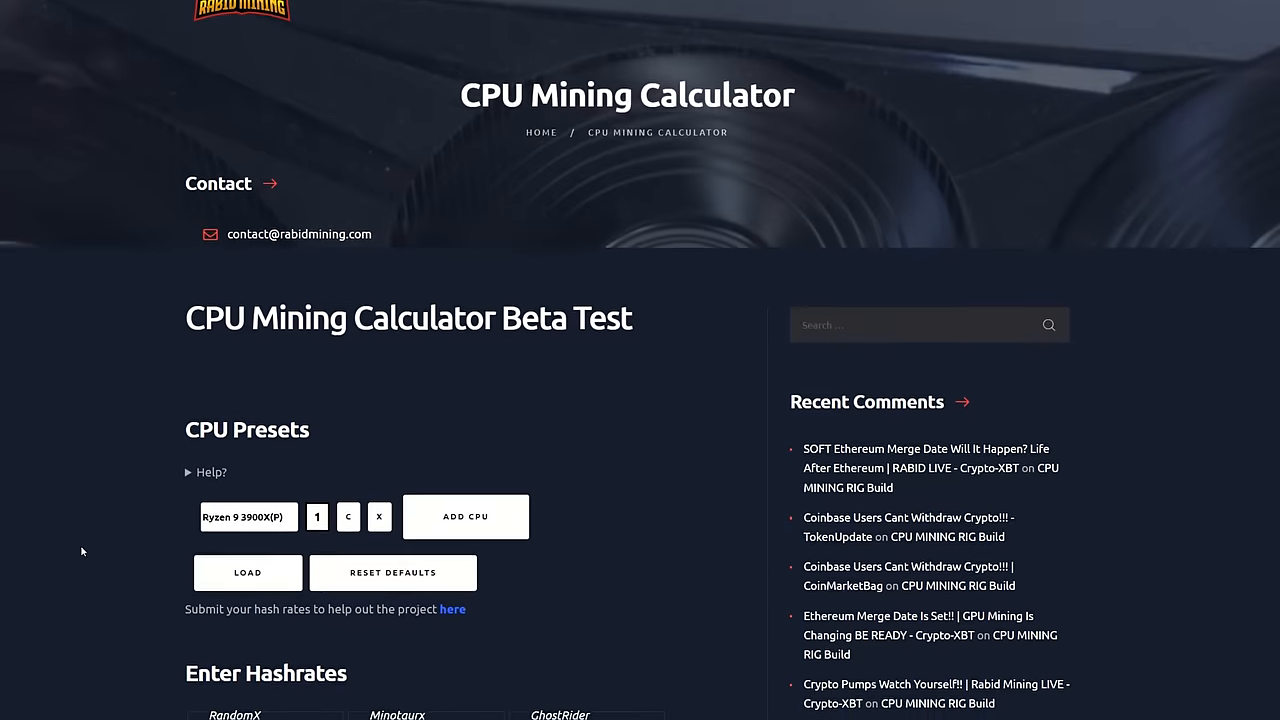
Step: Load the Ryzen 9 3900X preset scaled to 46 CPUs, giving 621,000 H/s RandomX
{"action": "scroll", "scroll_direction": "down", "scroll_amount": 3}
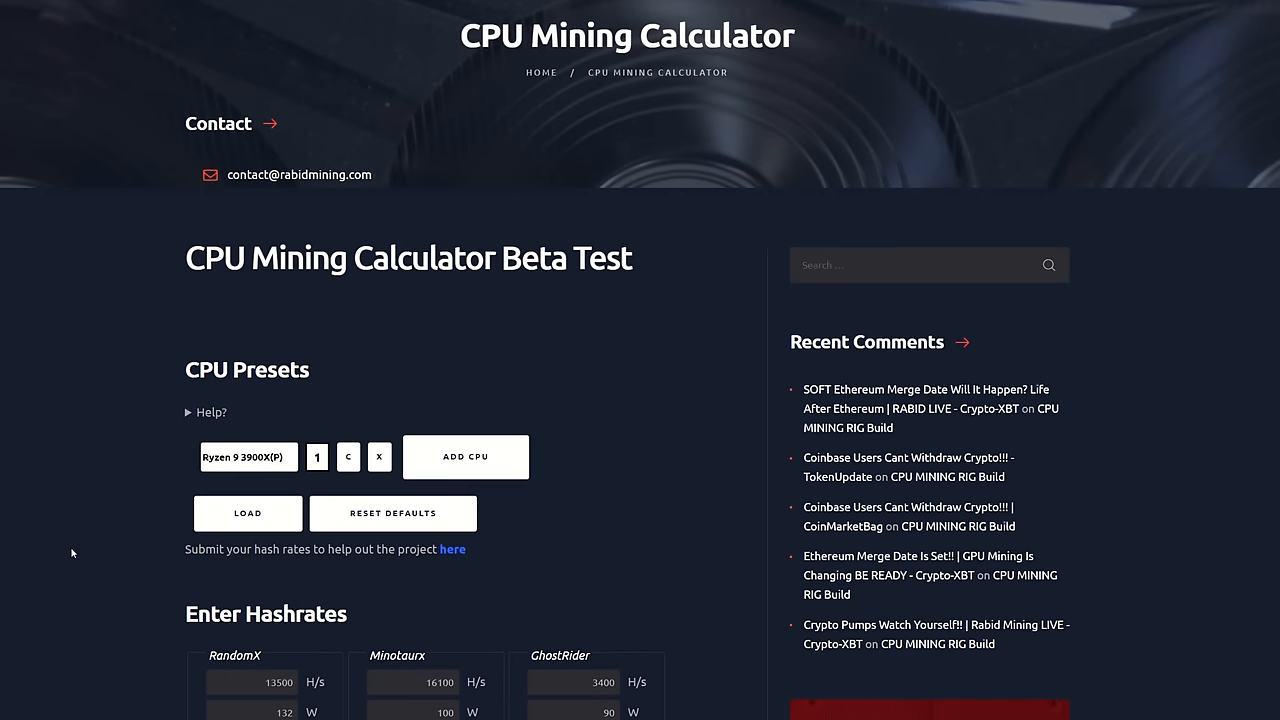
{"action": "scroll", "scroll_direction": "down", "scroll_amount": 3}
{"action": "type", "text": "45"}
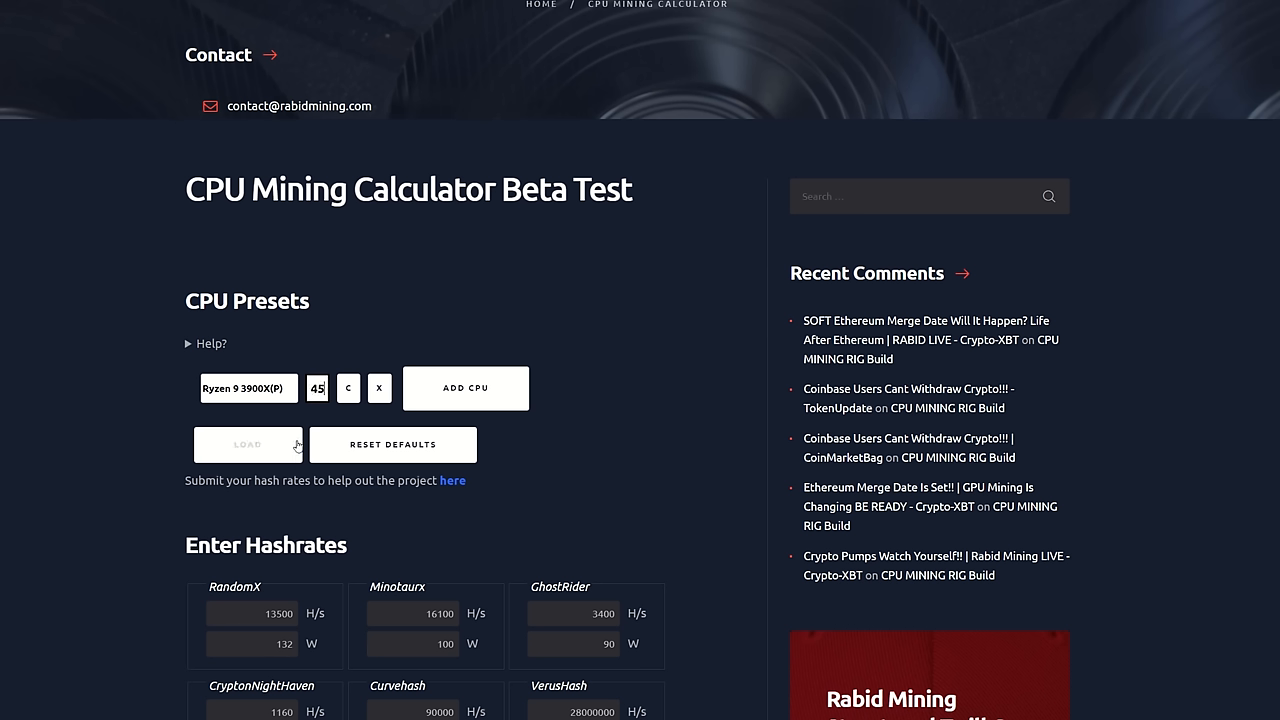
{"action": "left_click", "coordinate": [248, 444]}
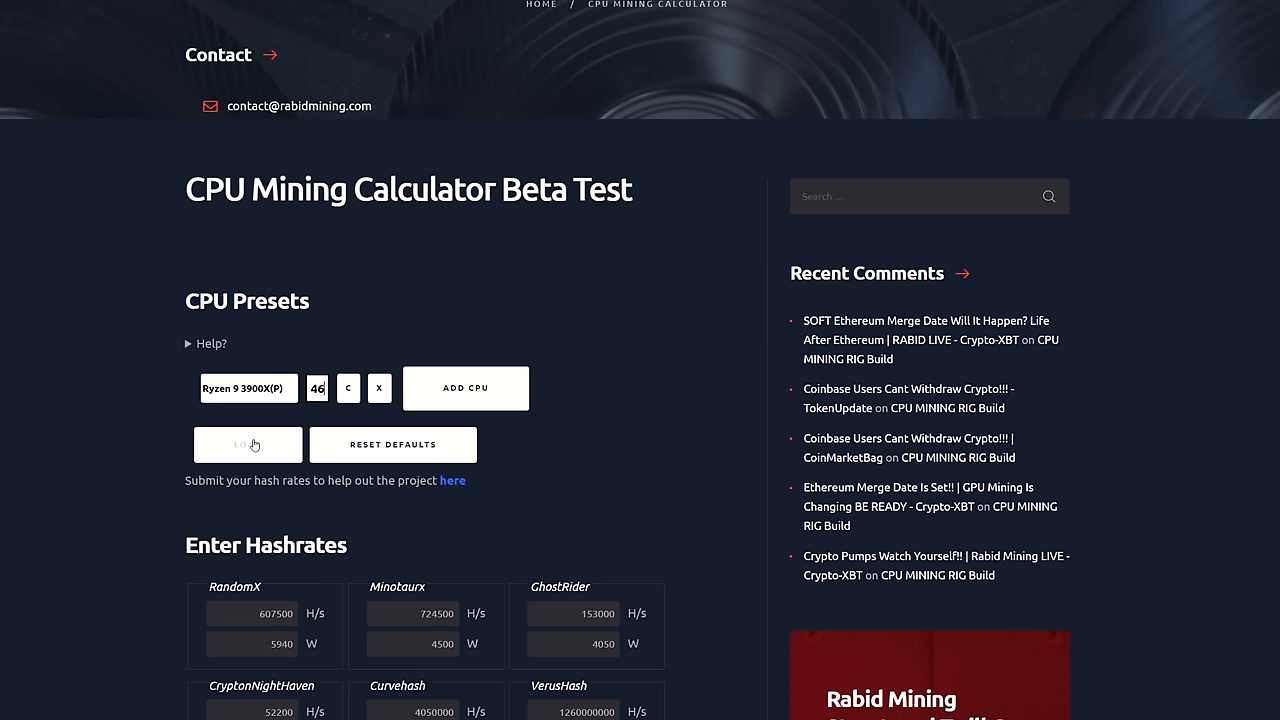
{"action": "left_click", "coordinate": [248, 444]}
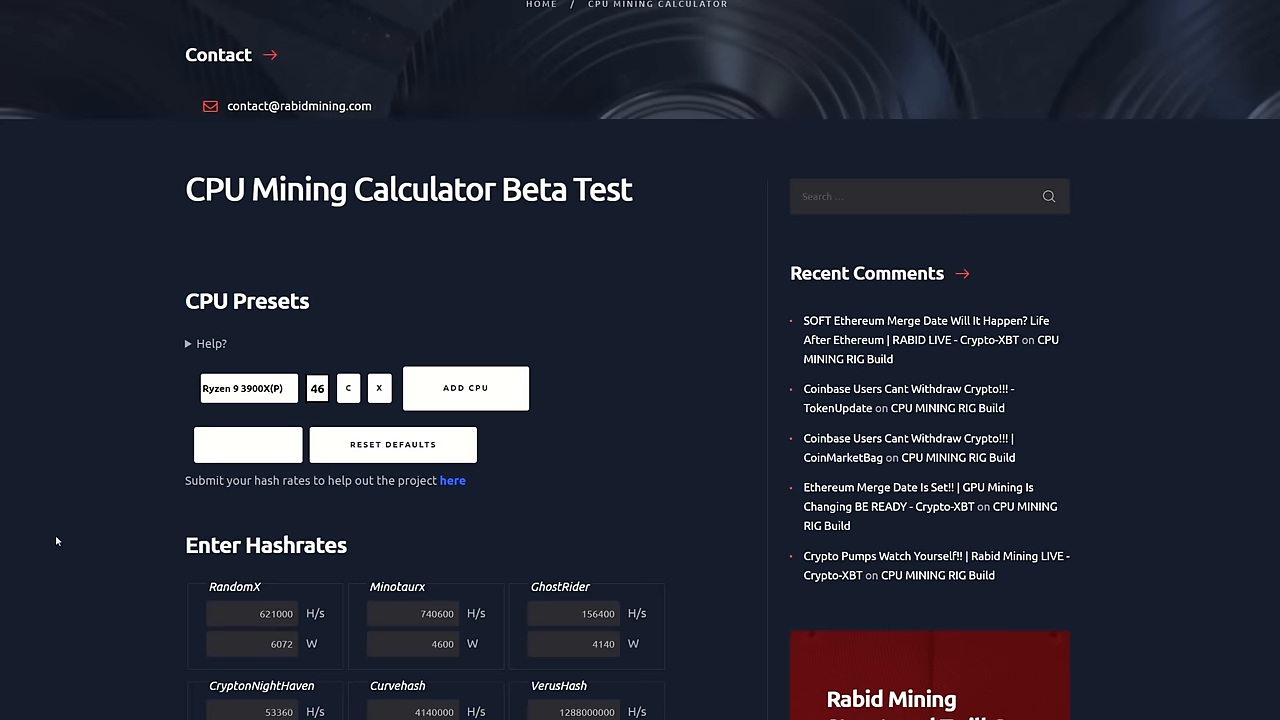
{"action": "scroll", "scroll_direction": "down", "scroll_amount": 3}
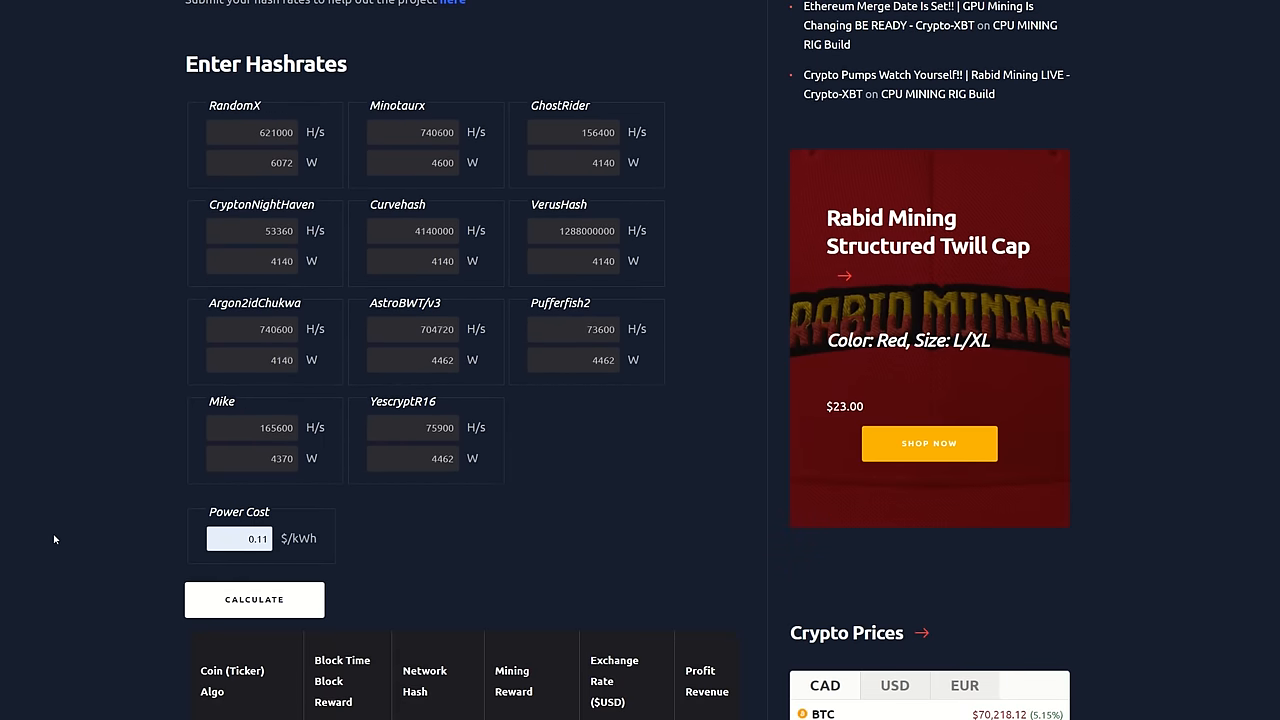
Step: Calculate rewards for the 46-CPU farm: Zephyr 2.6 ZEPH, $27.93 profit, $43.96 revenue
{"action": "scroll", "scroll_direction": "down", "scroll_amount": 3}
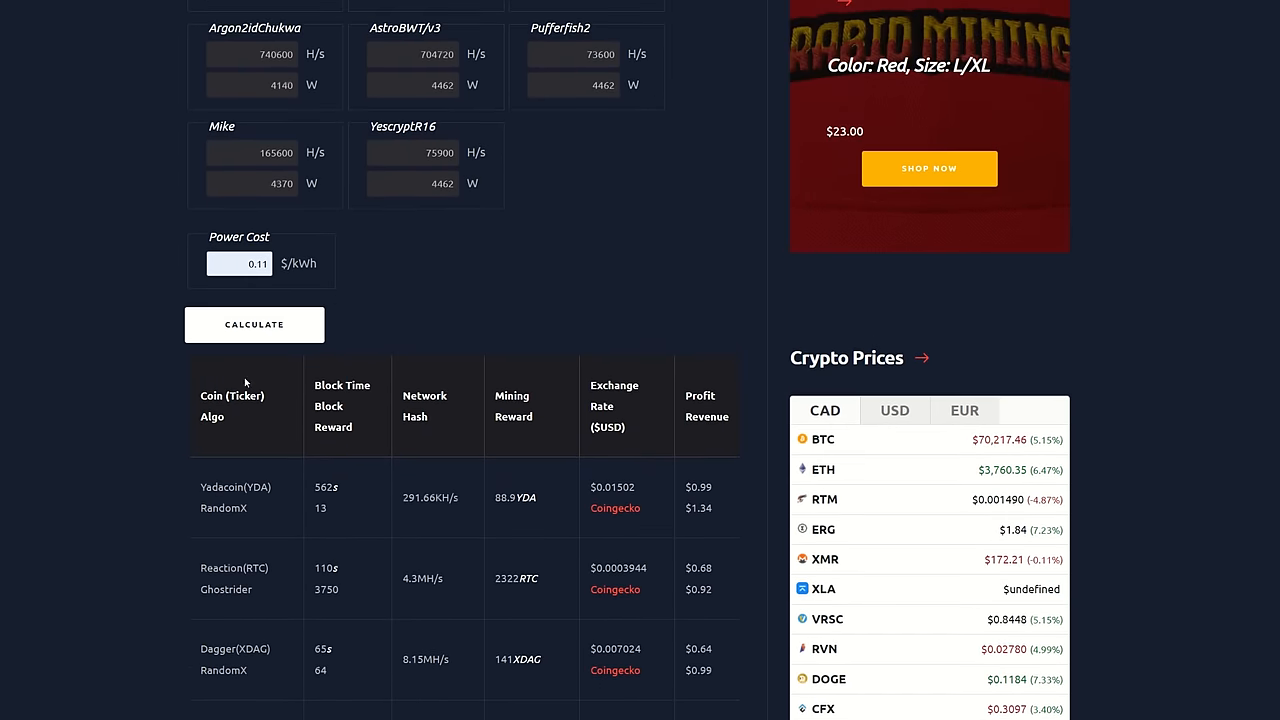
{"action": "left_click", "coordinate": [254, 324]}
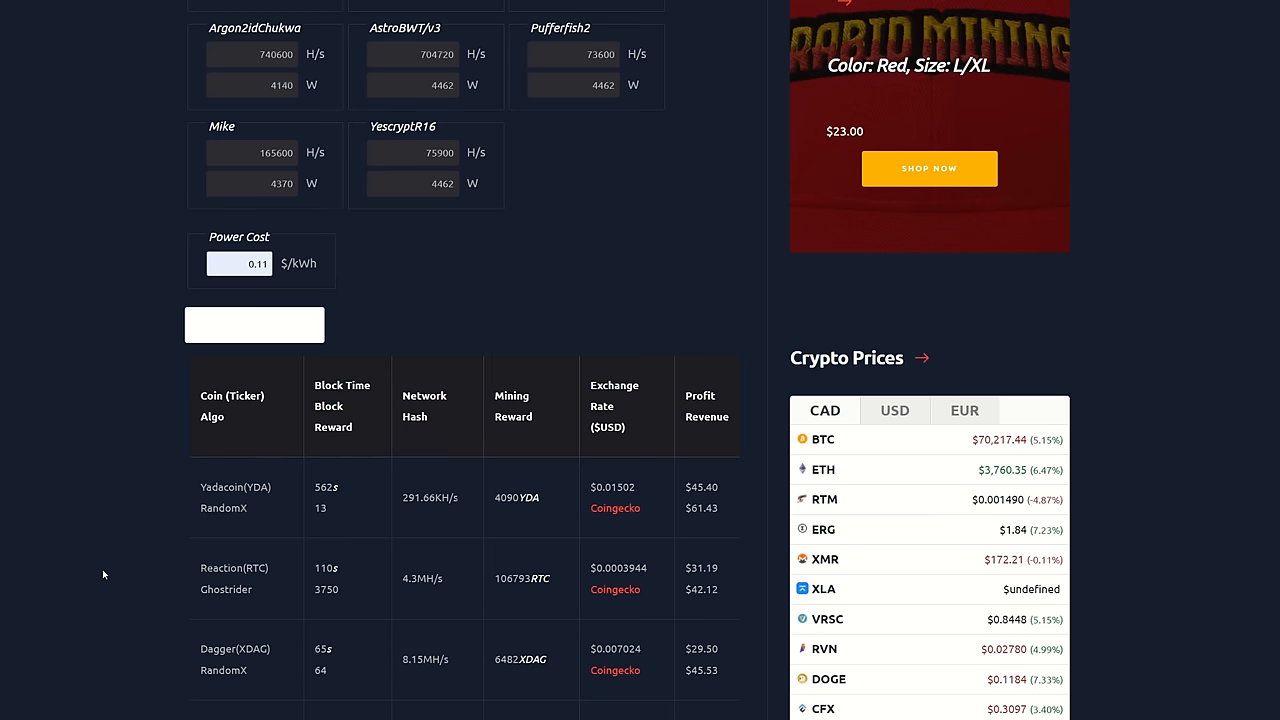
{"action": "scroll", "scroll_direction": "down", "scroll_amount": 3}
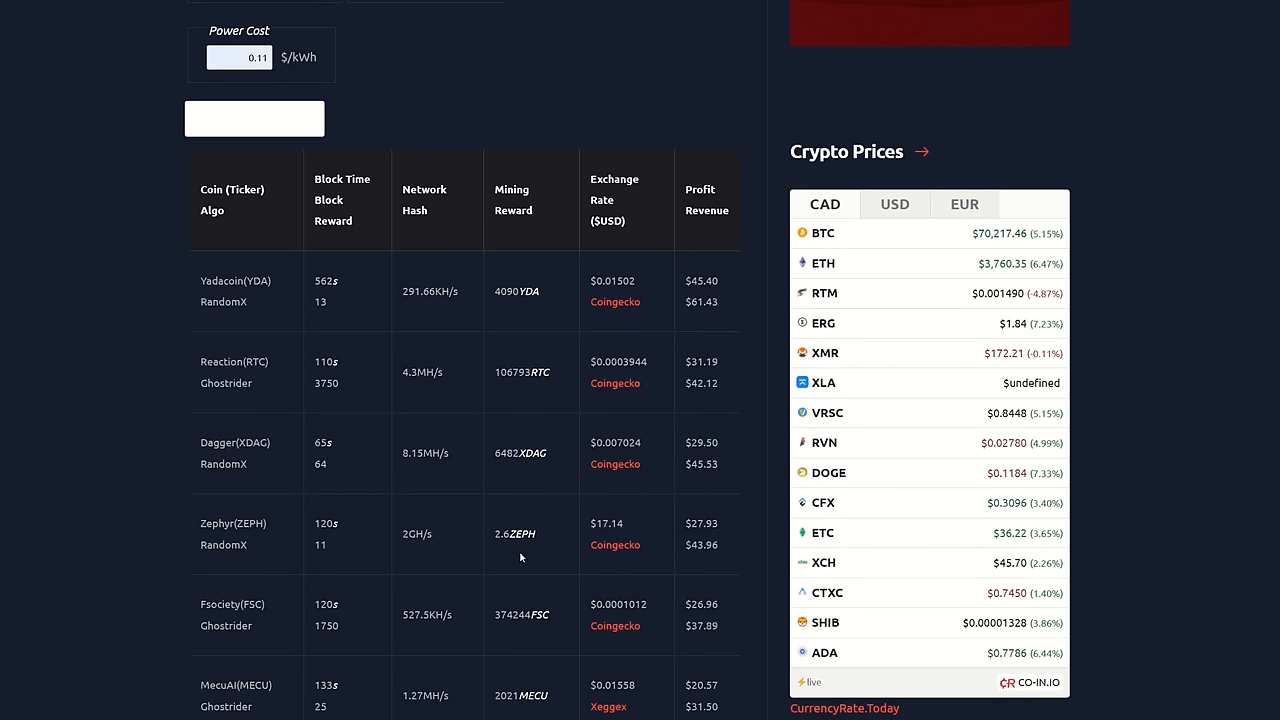